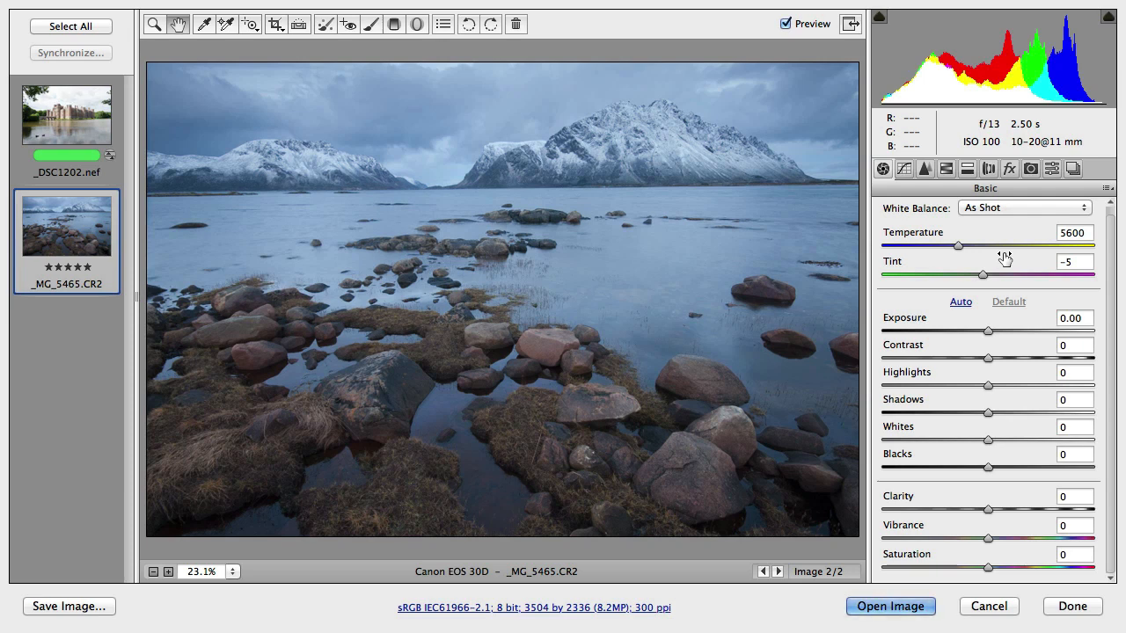
mouse_move(1112, 393)
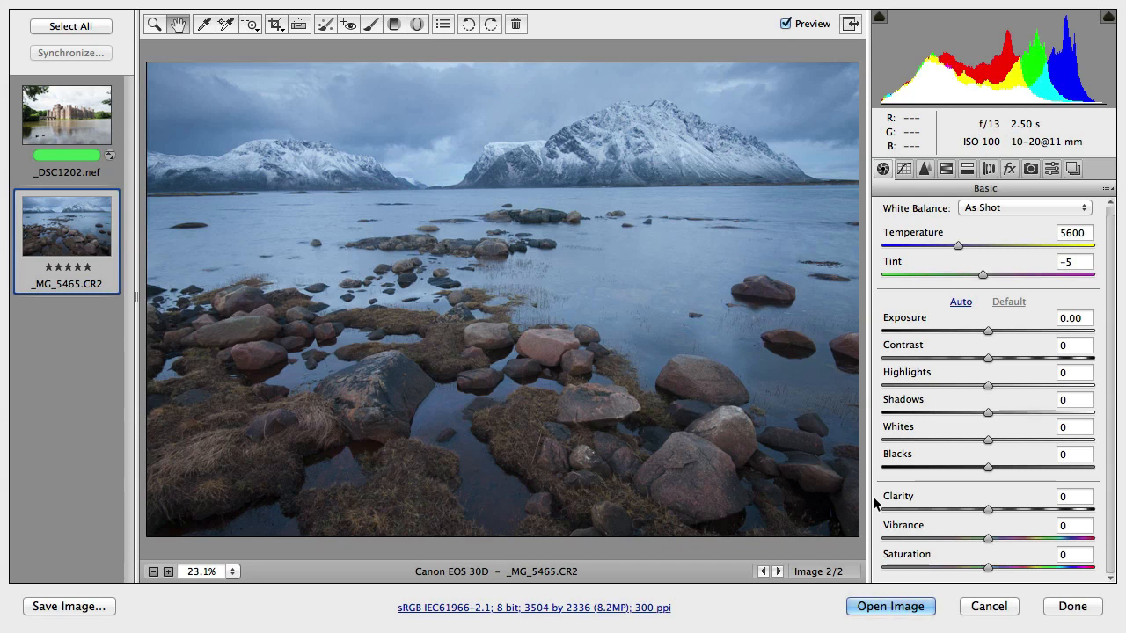
mouse_move(935, 564)
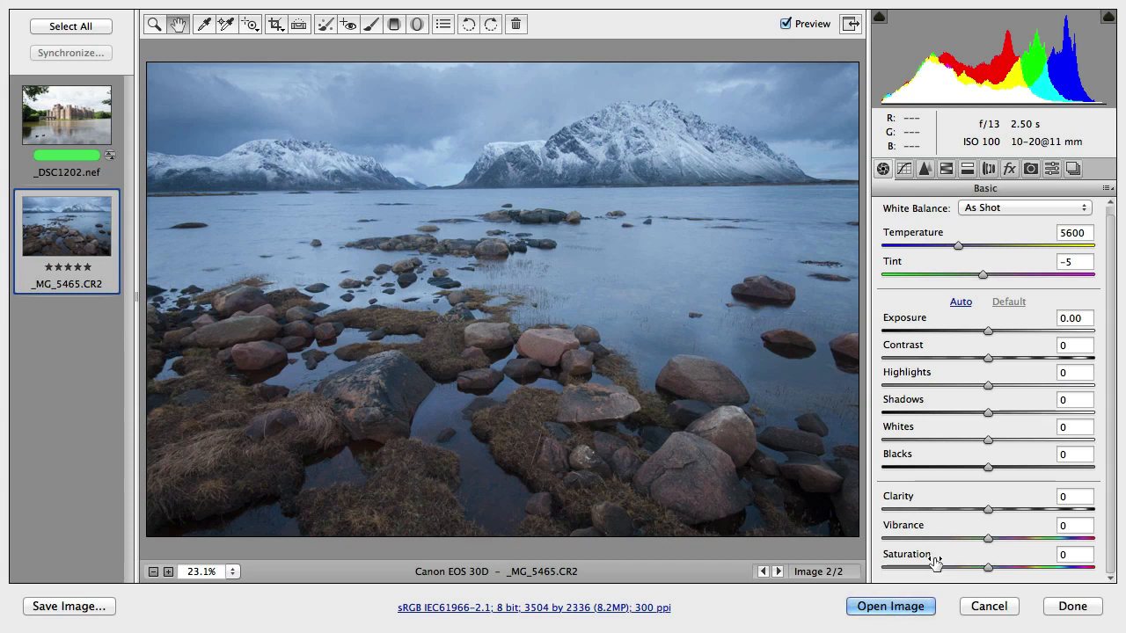
mouse_move(937, 513)
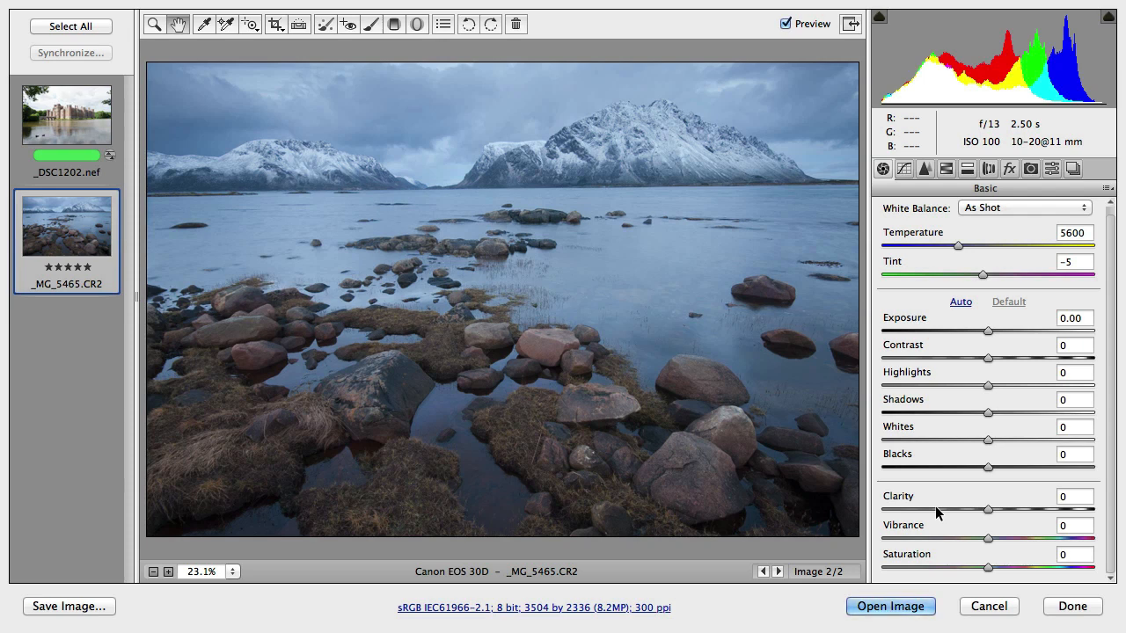
mouse_move(990, 514)
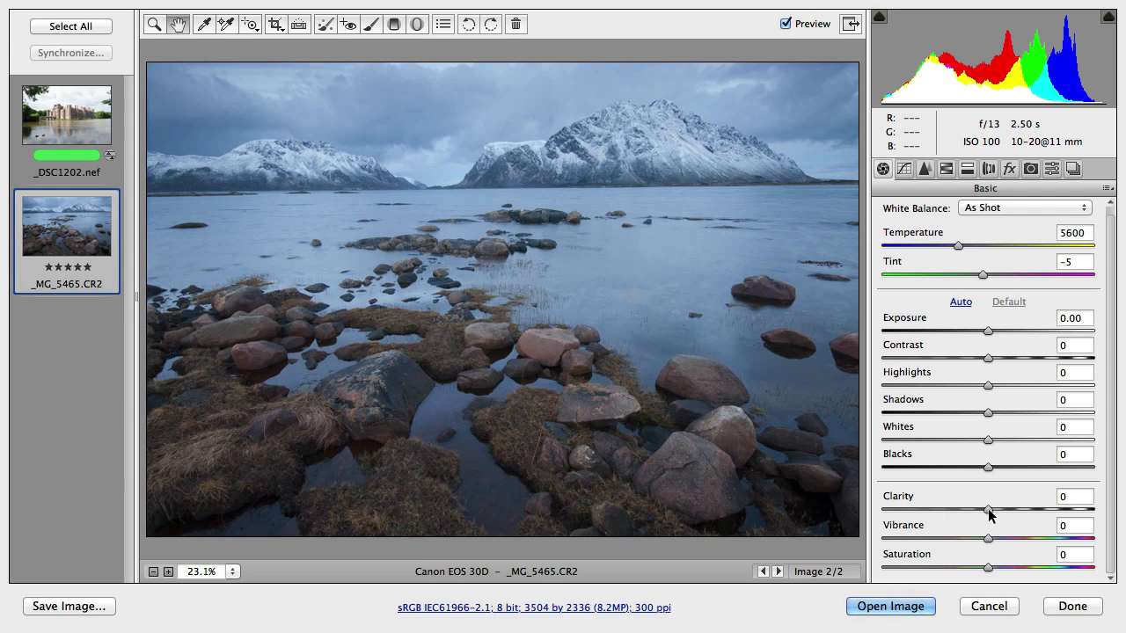
mouse_move(908, 357)
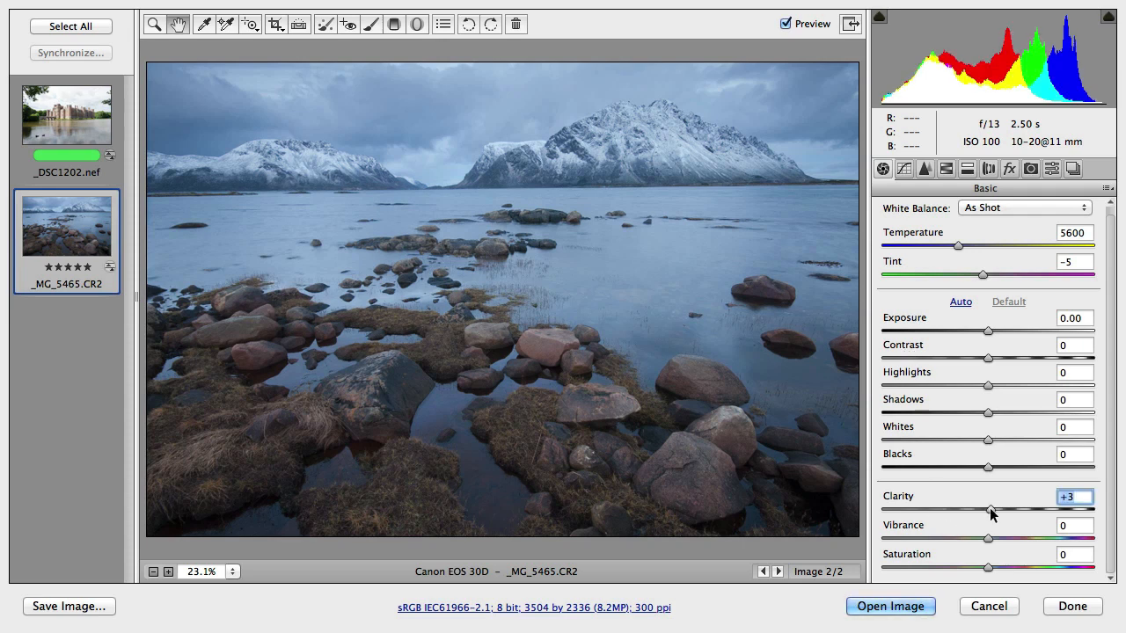
Raise Clarity in stages until it reaches its +100 maximum.
drag(990, 510, 1045, 510)
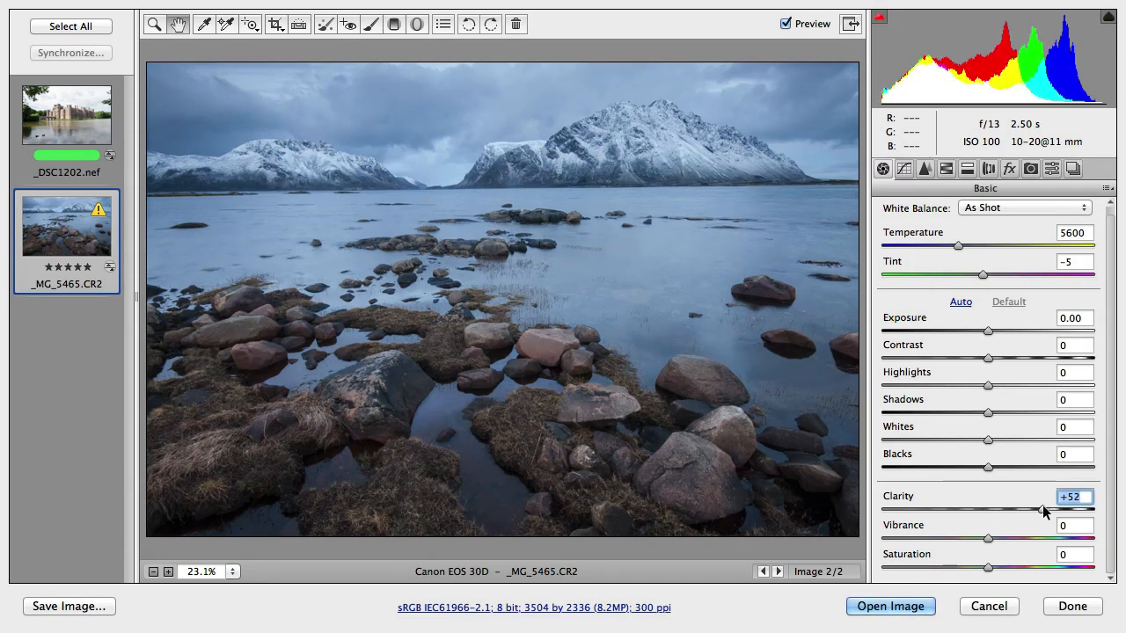
drag(1043, 511, 1060, 510)
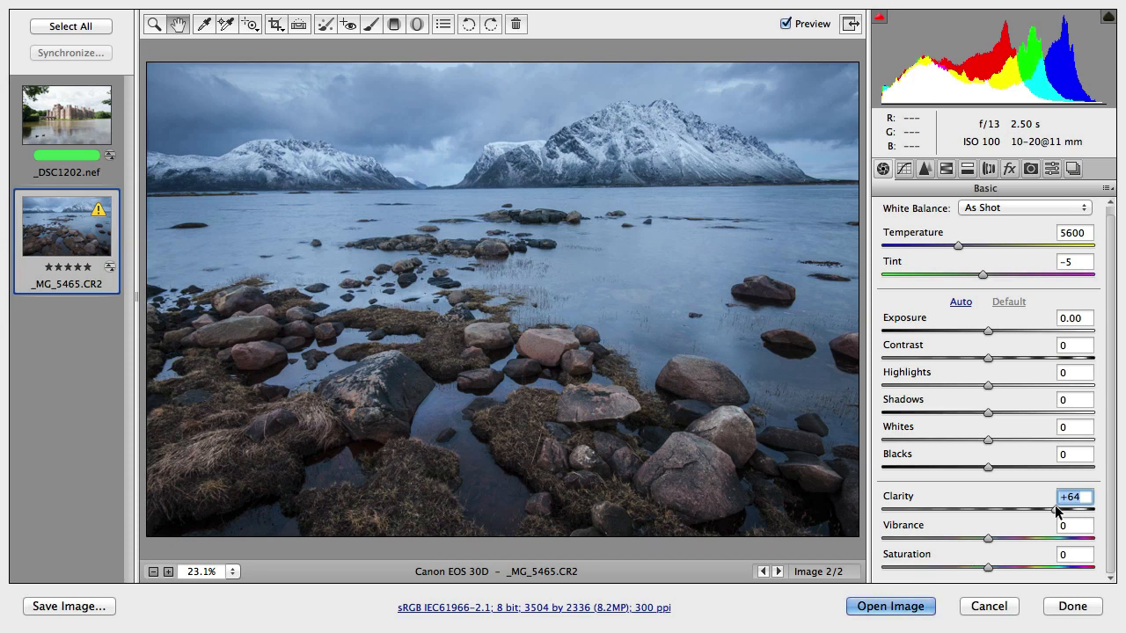
drag(1060, 511, 1093, 511)
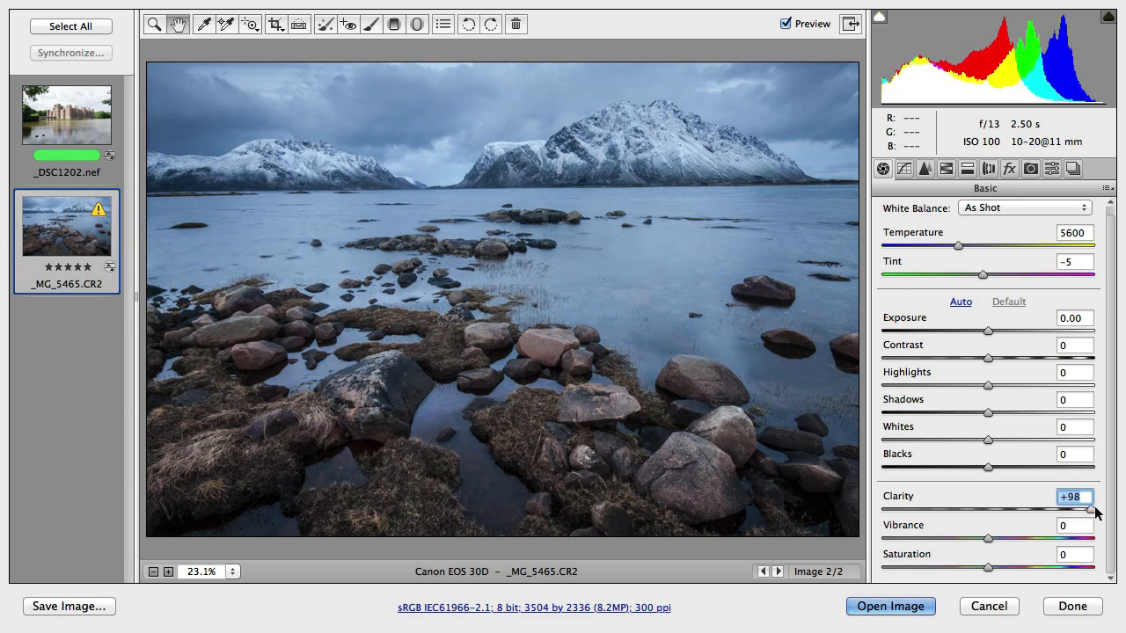
drag(1094, 510, 1098, 510)
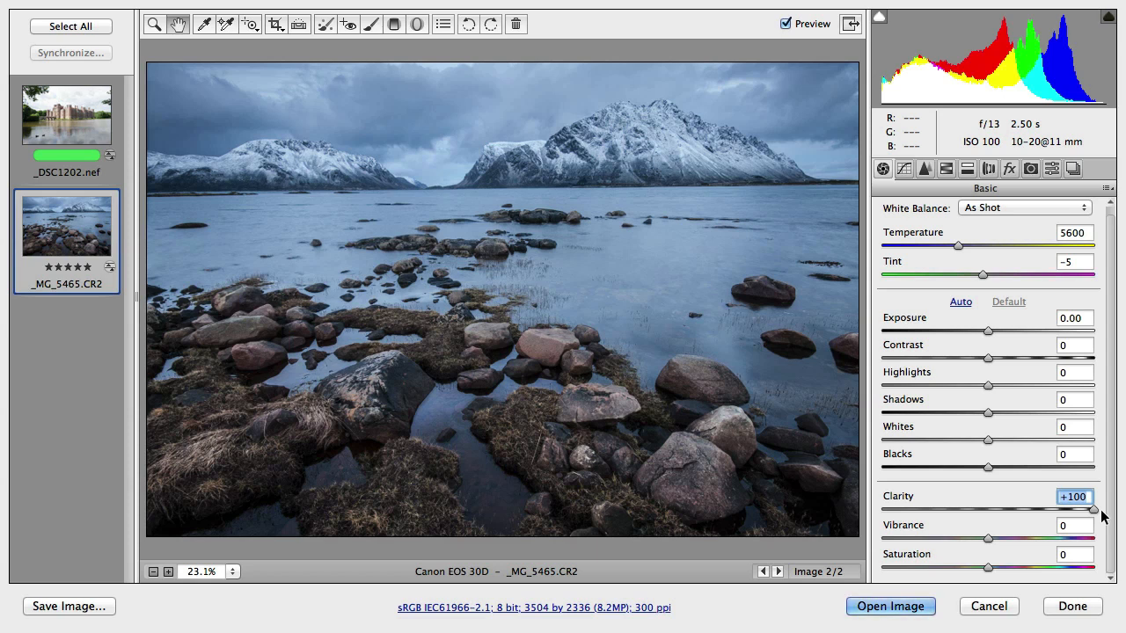
mouse_move(130, 484)
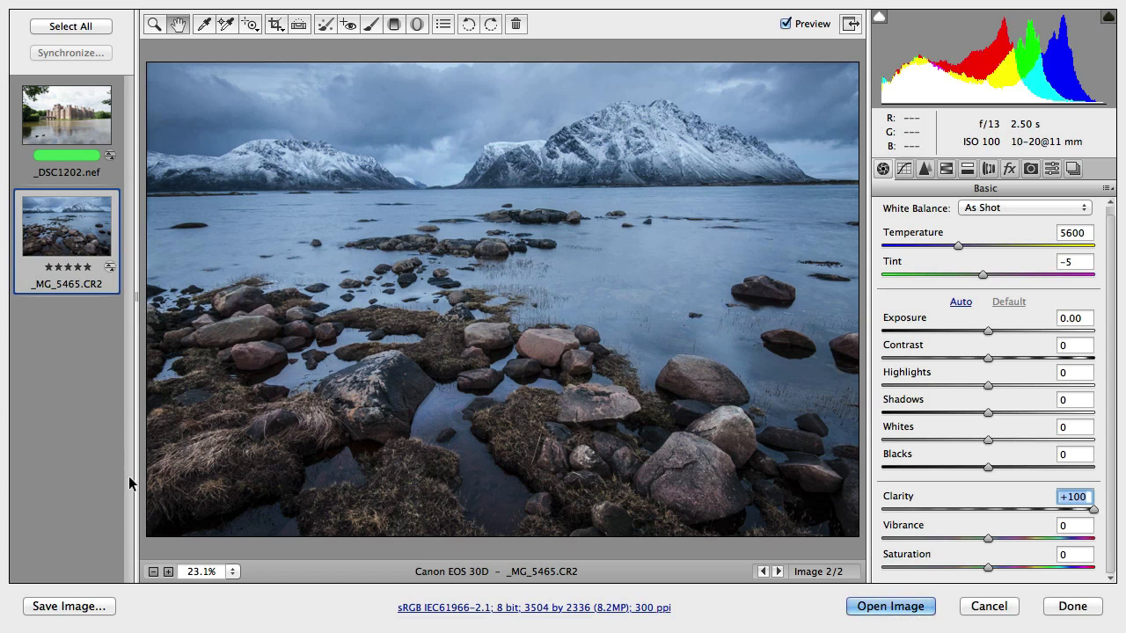
Inspect the rocks at 100% zoom, reset Clarity to 0, then zoom out to the whole photo.
click(201, 571)
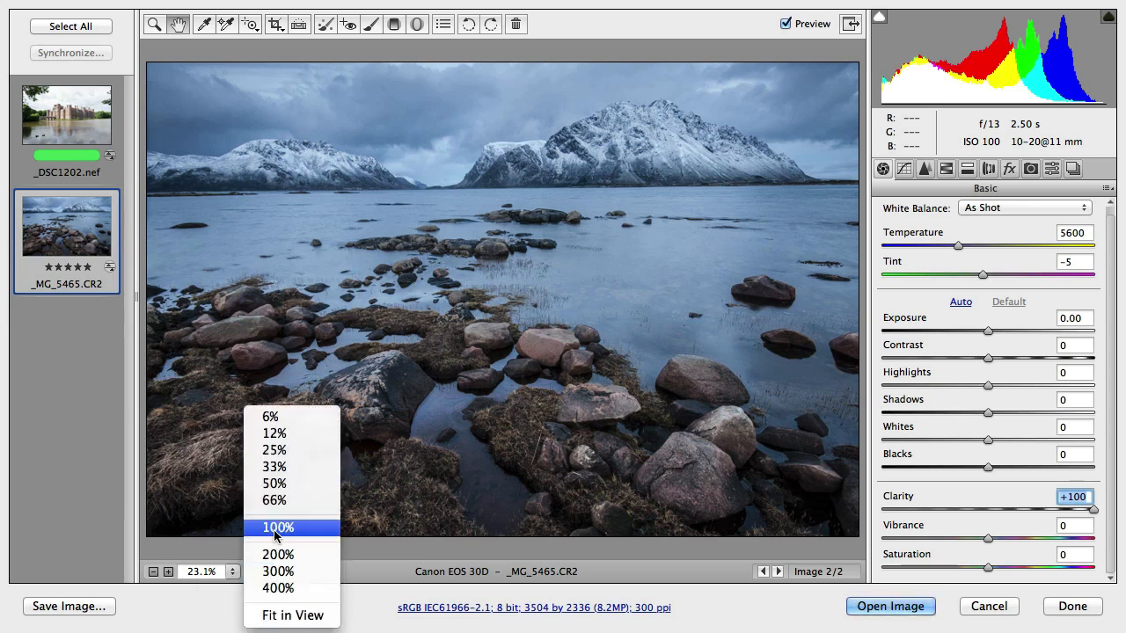
click(278, 527)
text(0)
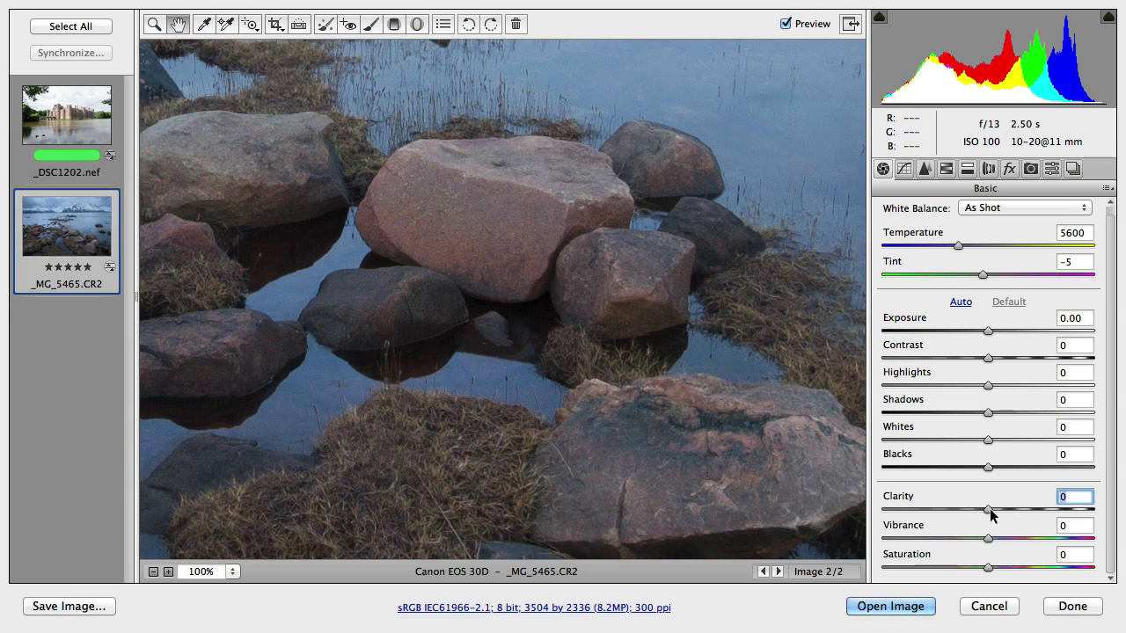
drag(988, 510, 1095, 510)
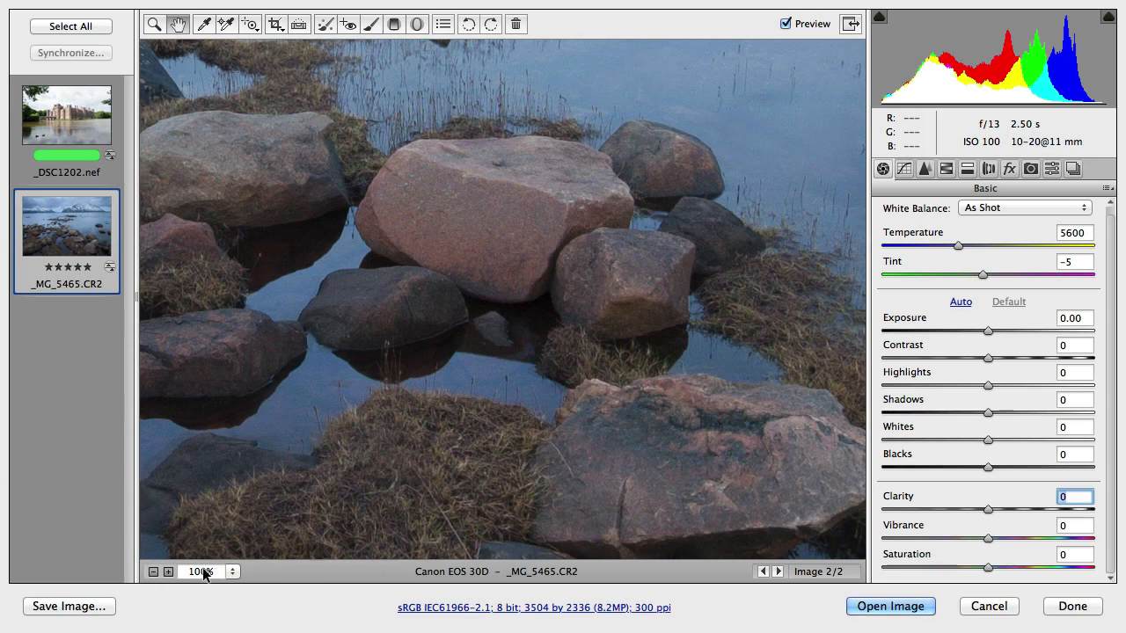
click(200, 571)
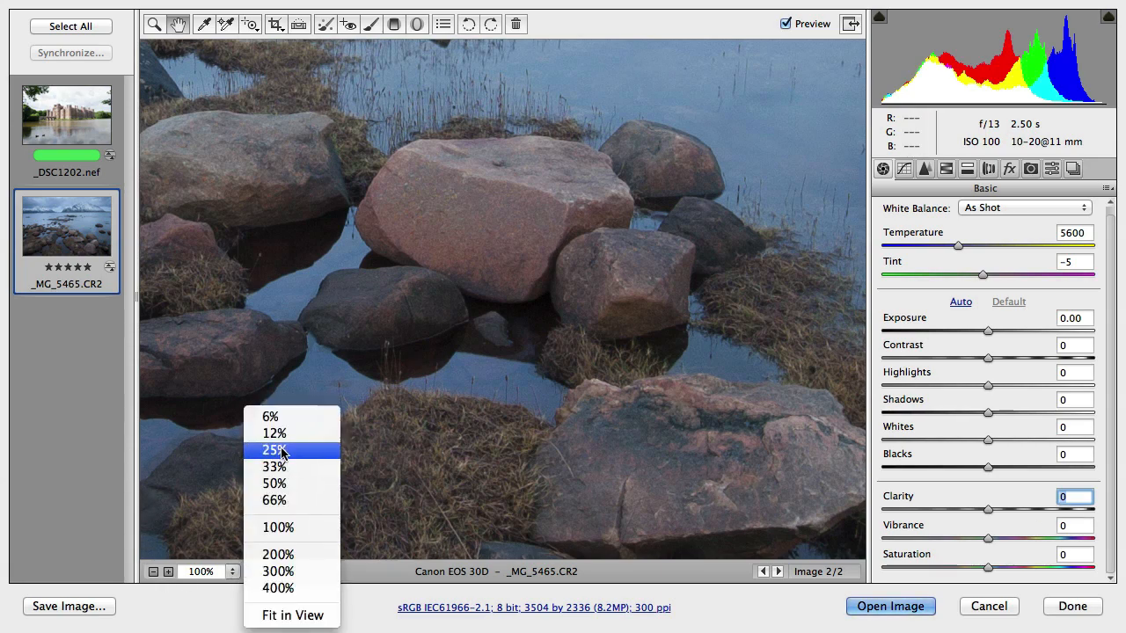
click(292, 615)
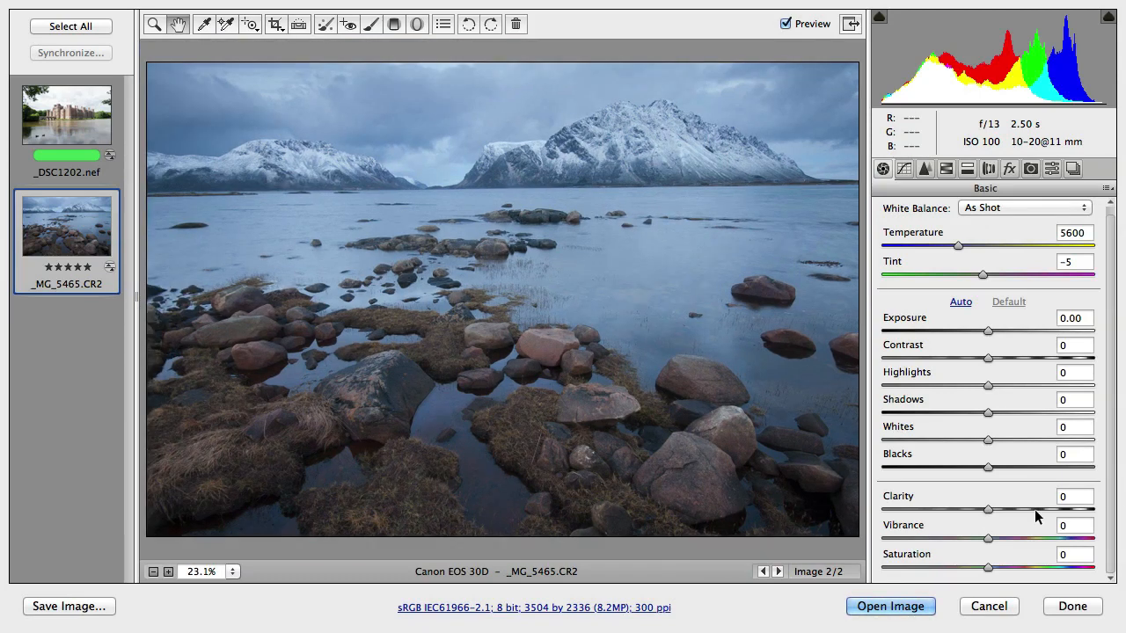
mouse_move(997, 514)
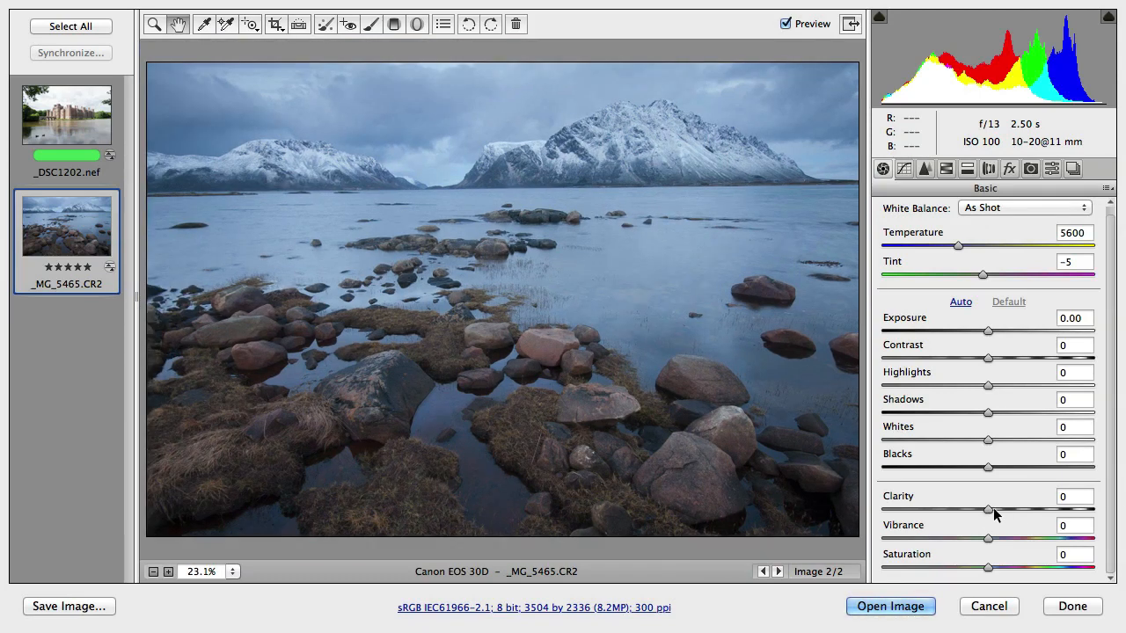
Try Clarity at -100, reset it to 0, then settle Clarity at +60.
drag(987, 510, 975, 510)
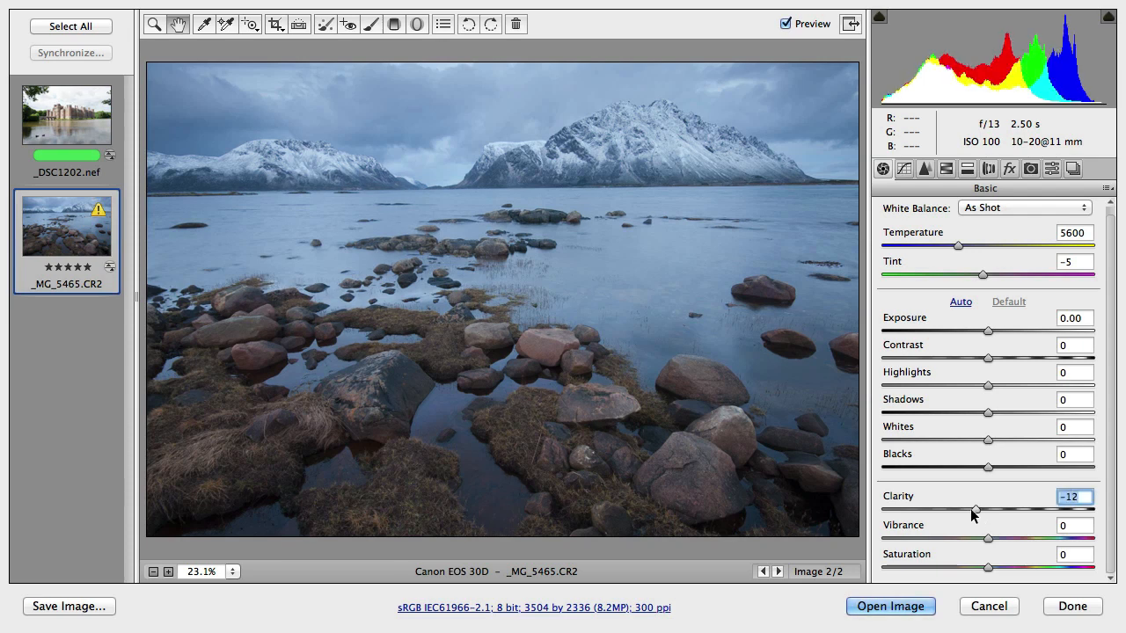
drag(974, 510, 923, 510)
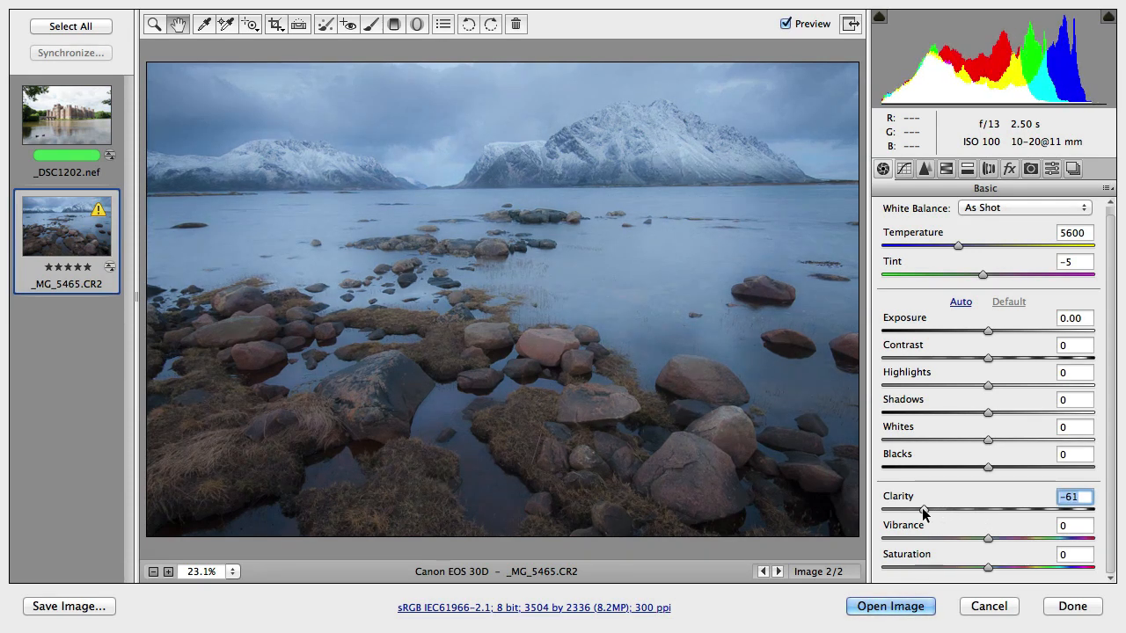
drag(924, 510, 883, 510)
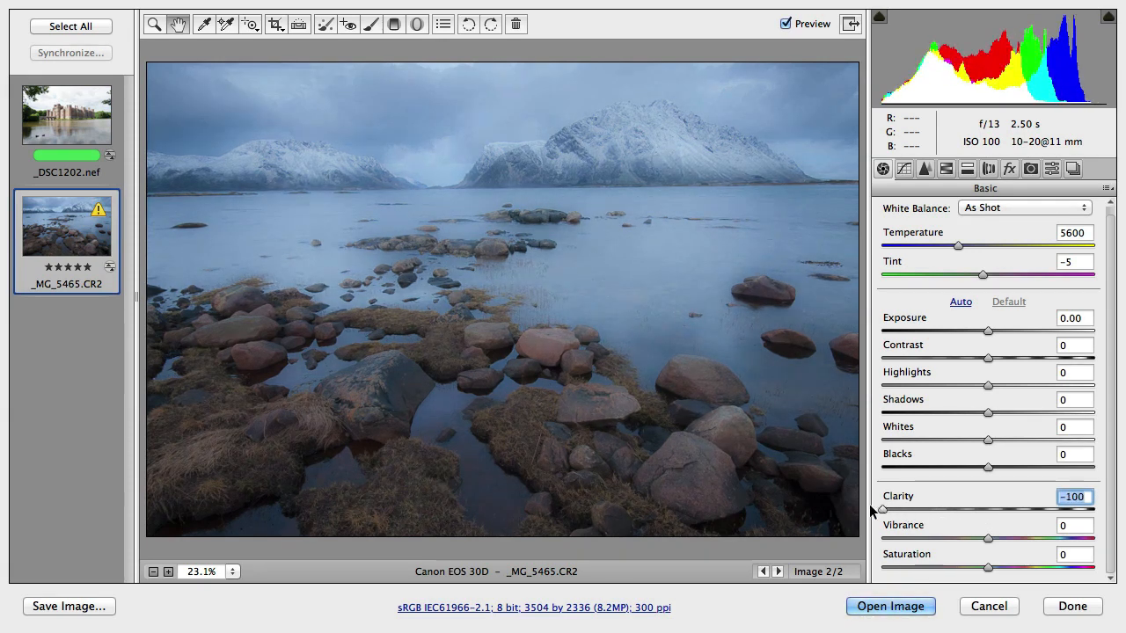
mouse_move(783, 495)
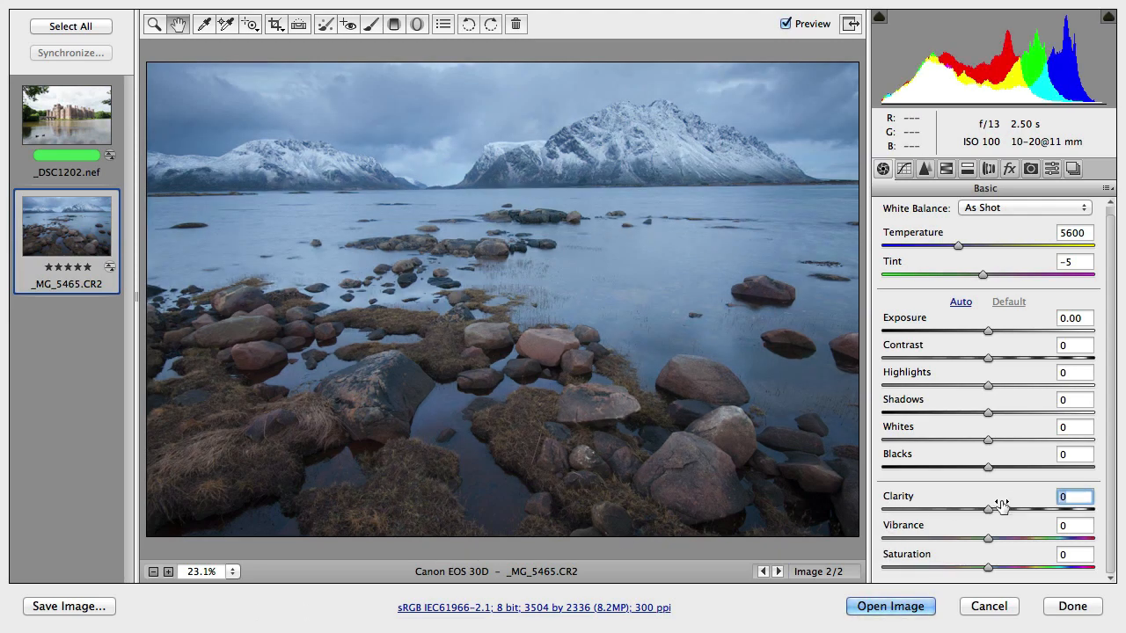
drag(988, 510, 879, 510)
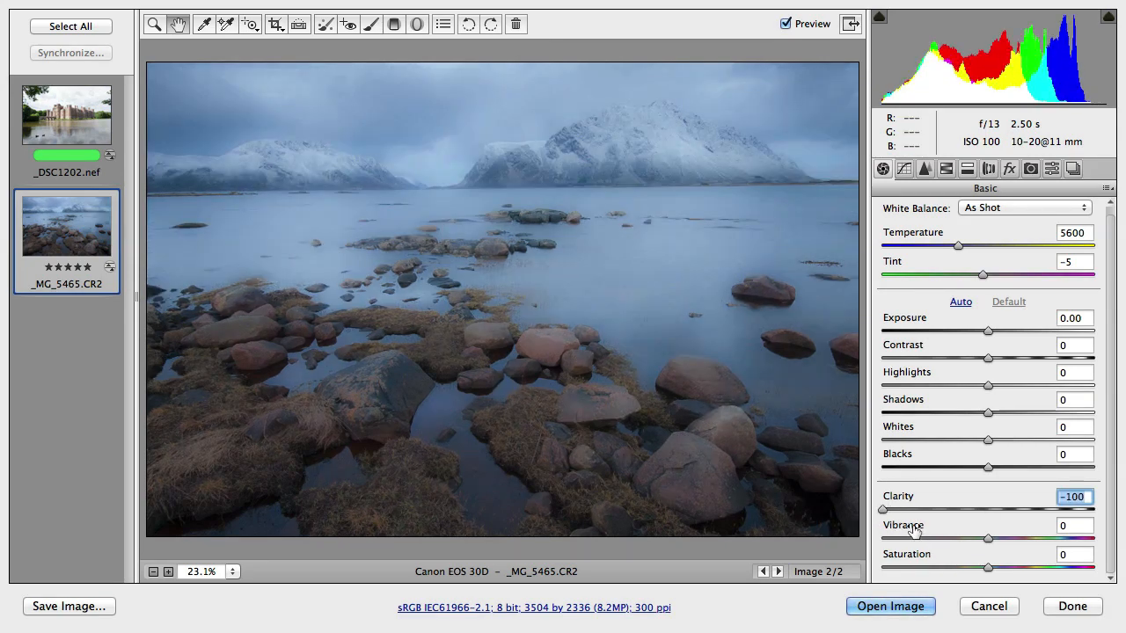
drag(883, 510, 1060, 511)
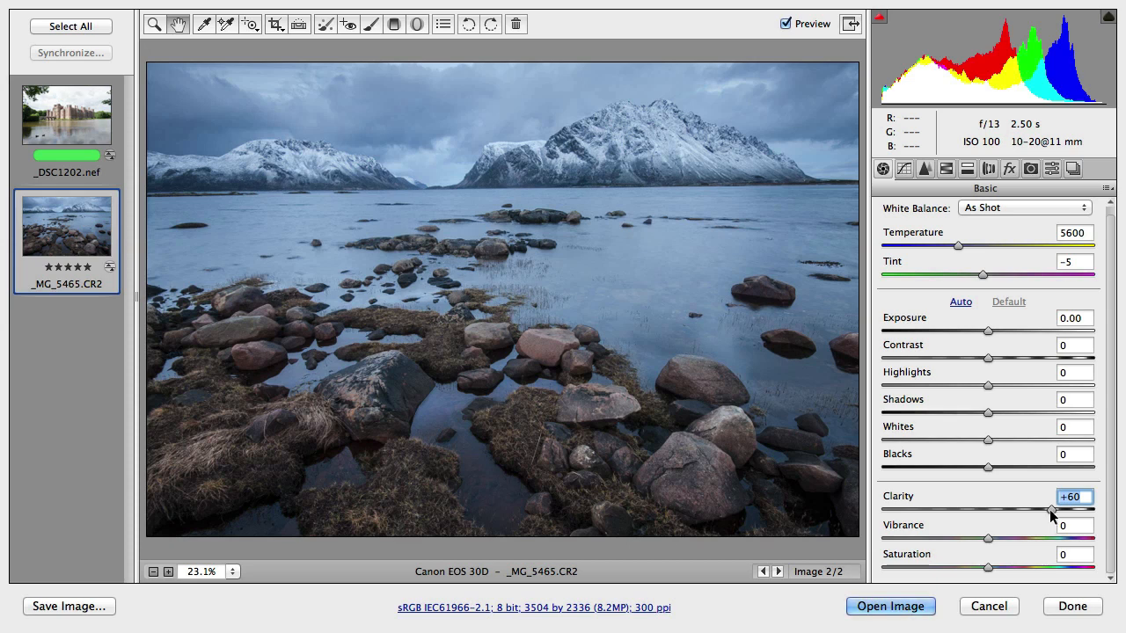
mouse_move(970, 526)
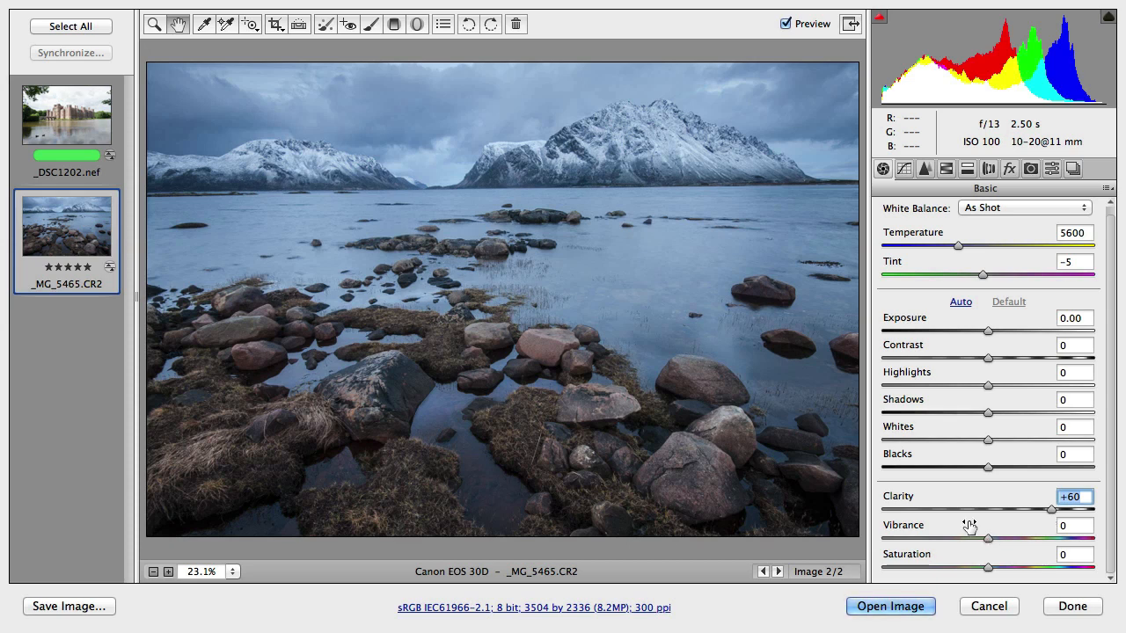
mouse_move(998, 538)
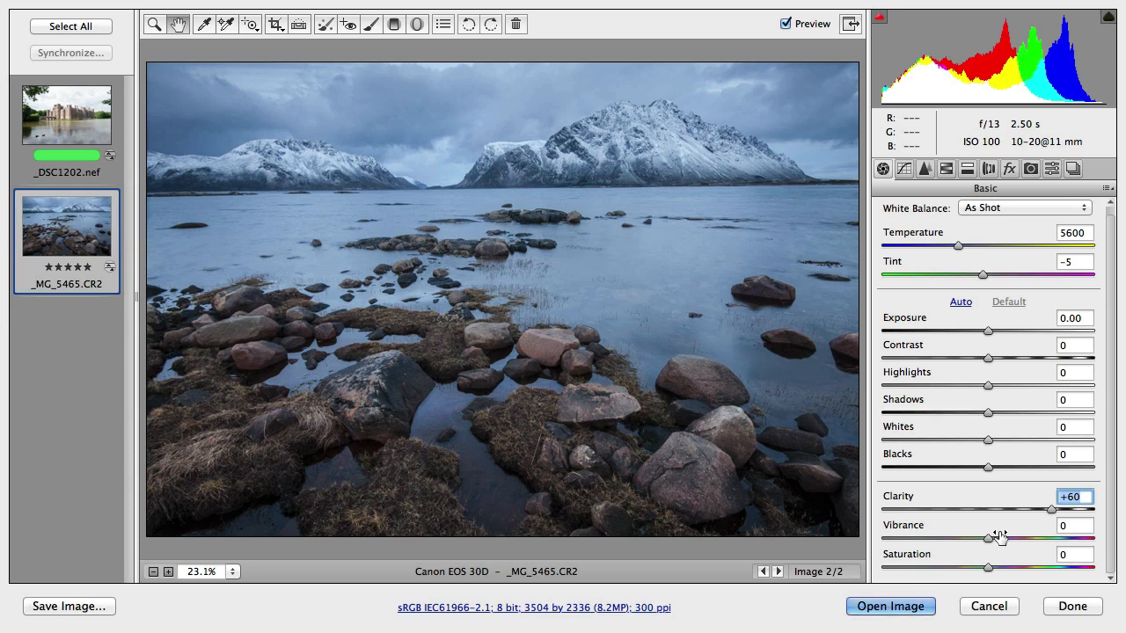
mouse_move(990, 547)
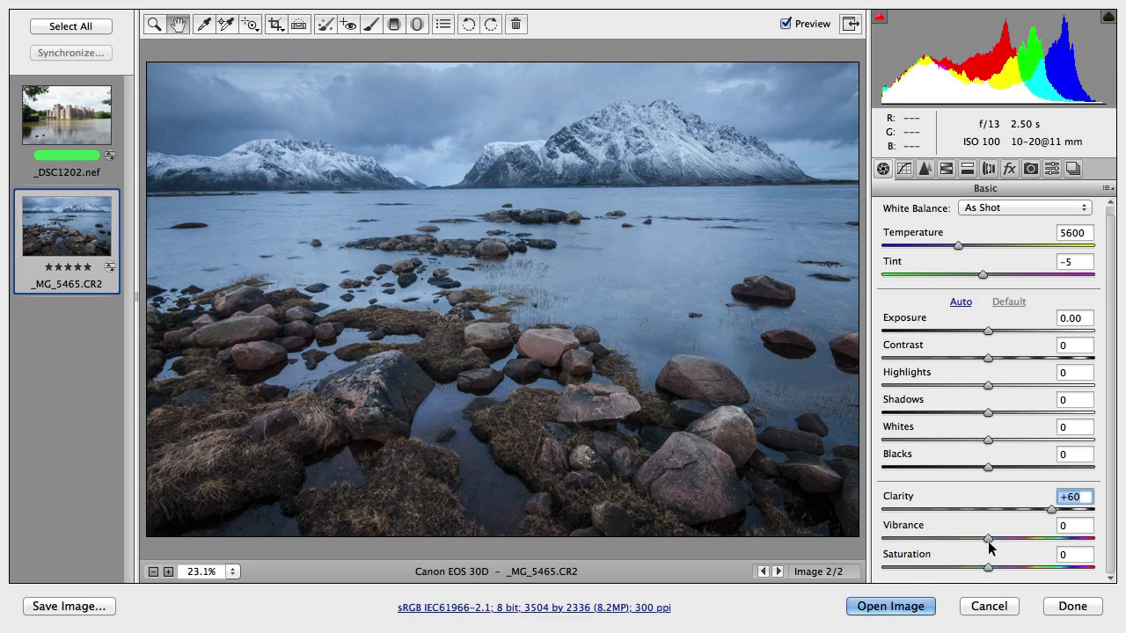
drag(987, 539, 1079, 539)
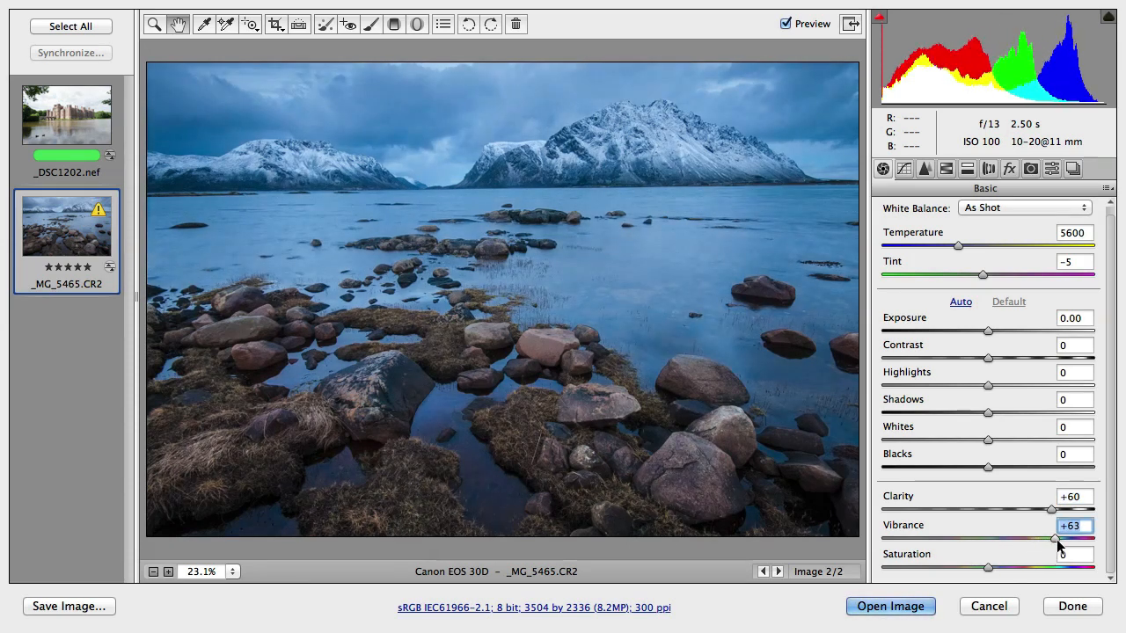
drag(1053, 537, 1069, 536)
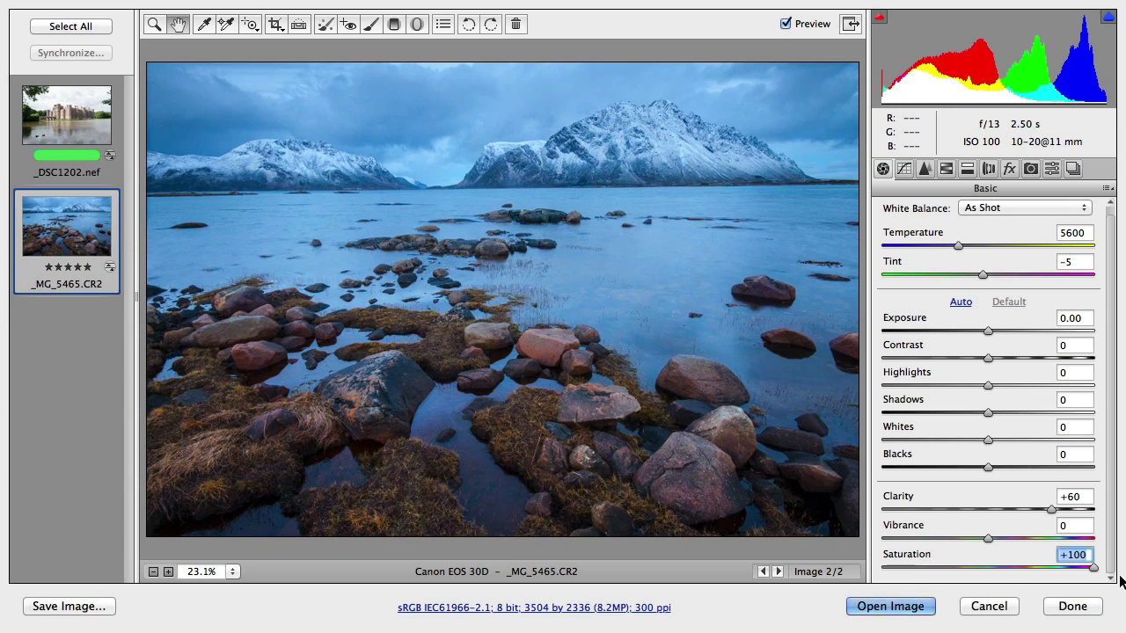
mouse_move(1097, 574)
text(0)
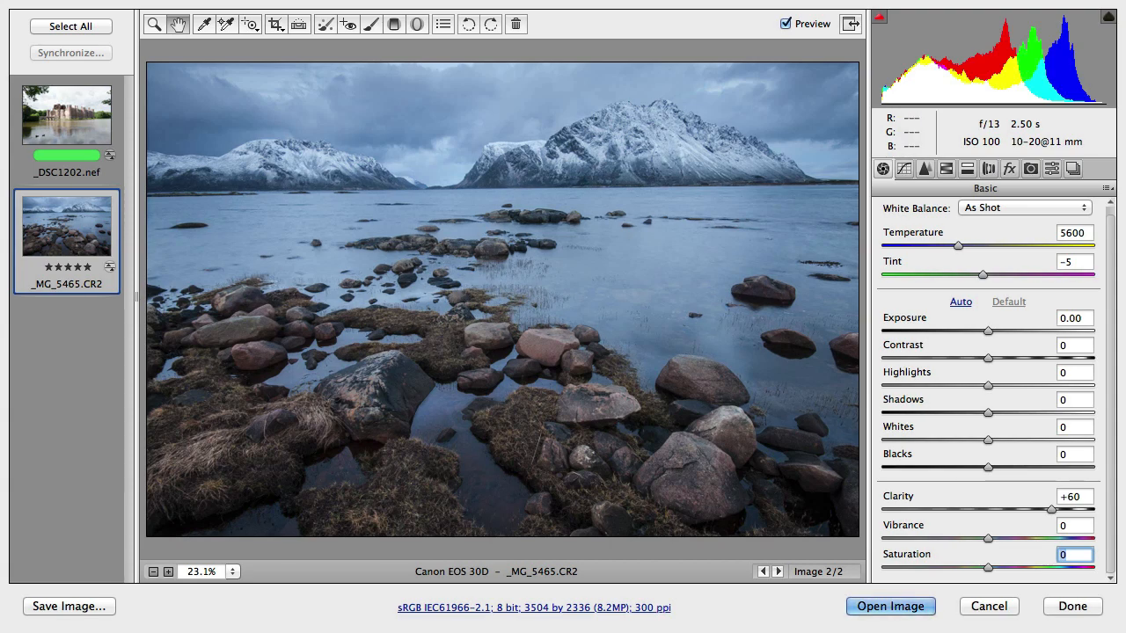
click(66, 114)
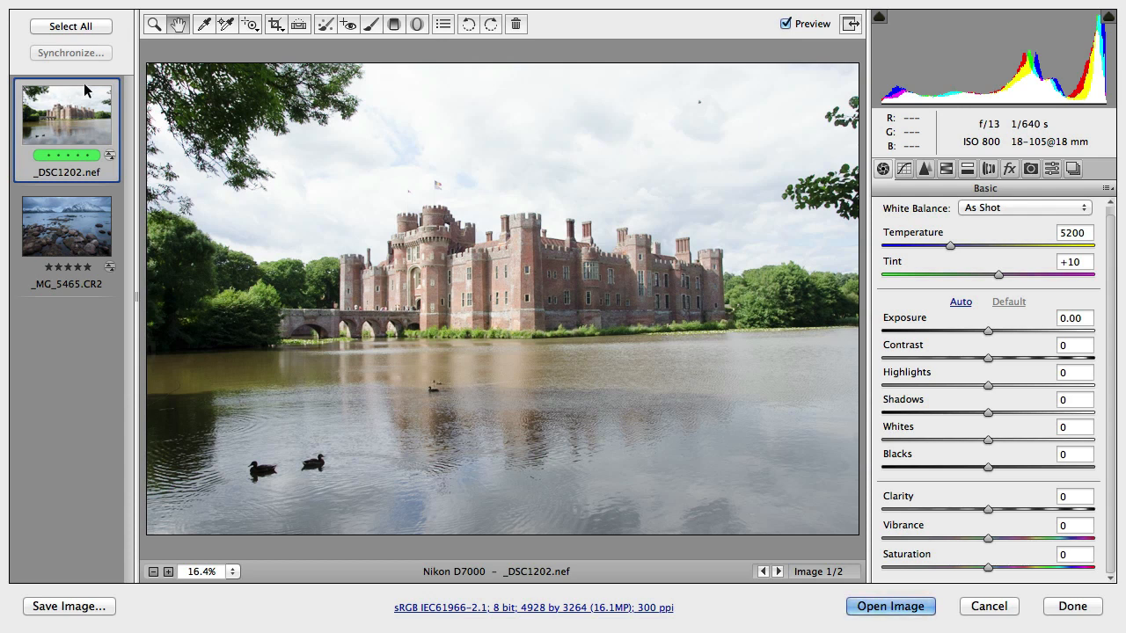
mouse_move(1018, 419)
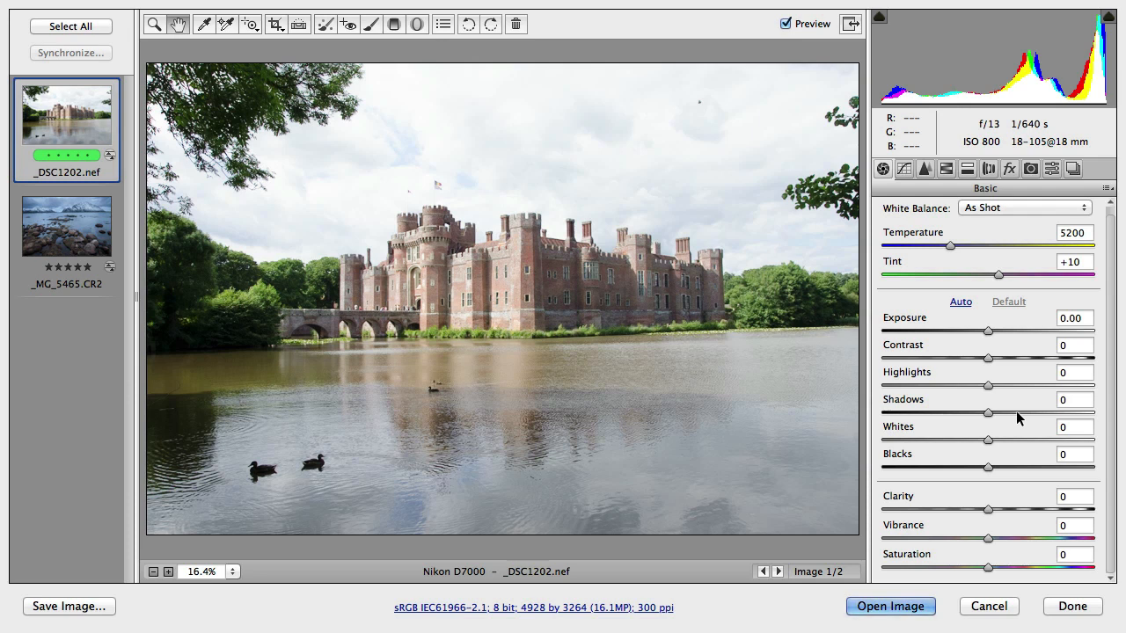
mouse_move(987, 416)
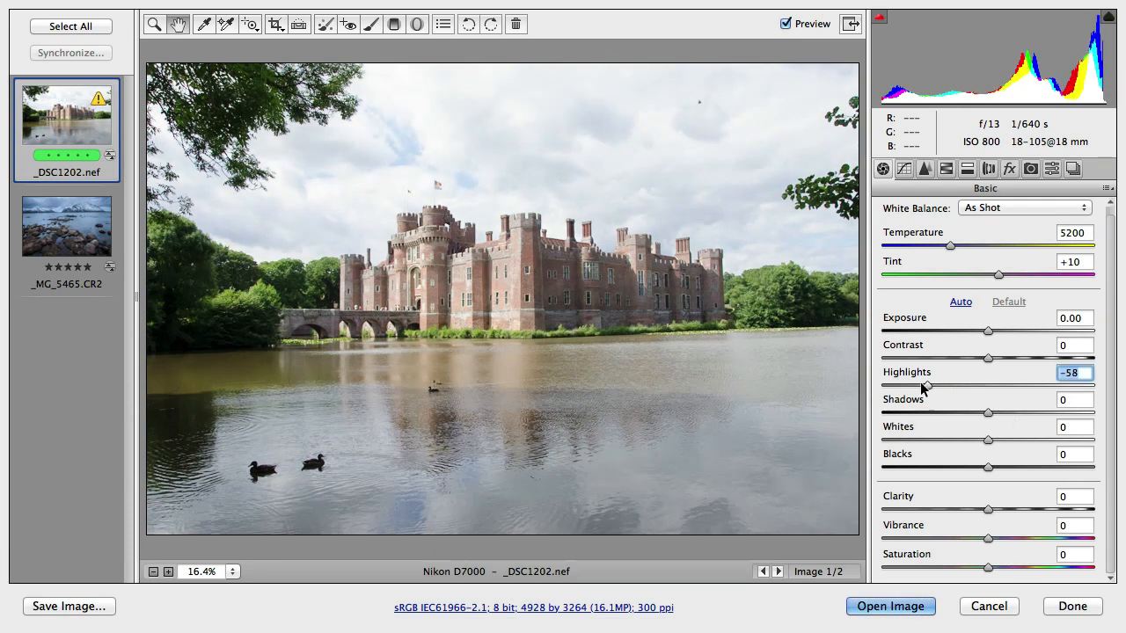
Set Highlights -100, Whites -50, Shadows +29 and Exposure -0.30.
drag(923, 386, 883, 385)
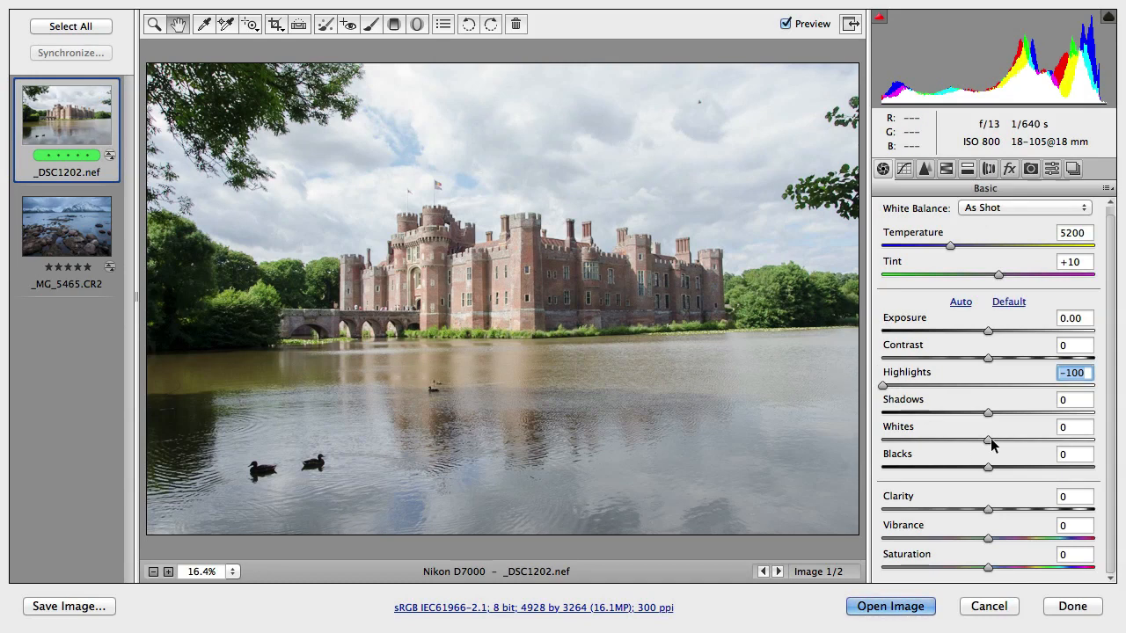
drag(988, 438, 924, 438)
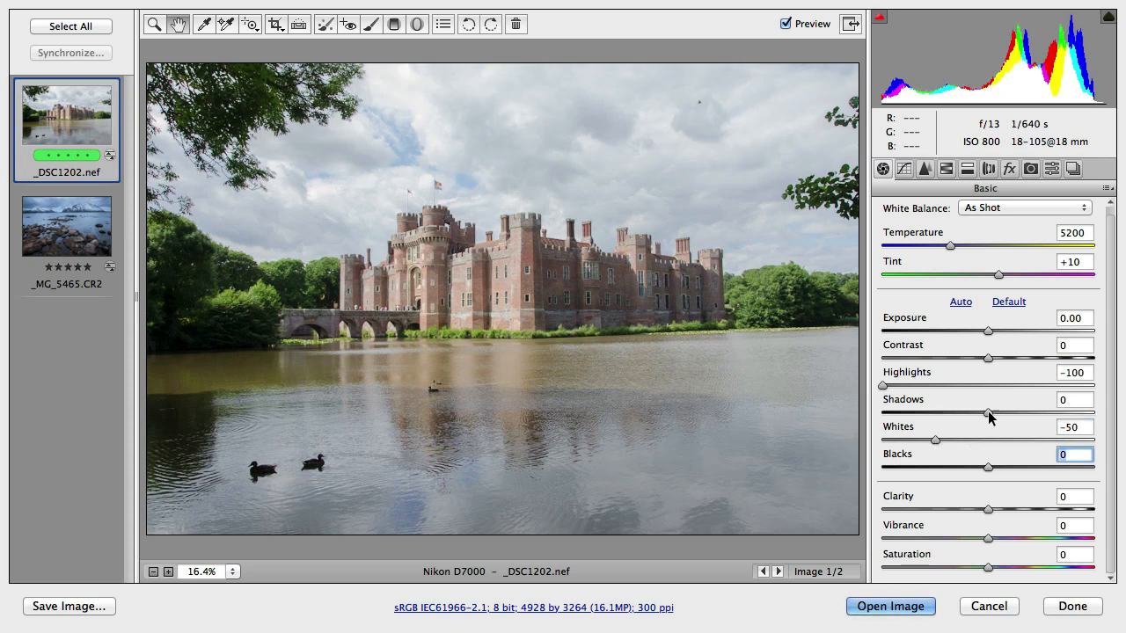
drag(988, 412, 1034, 413)
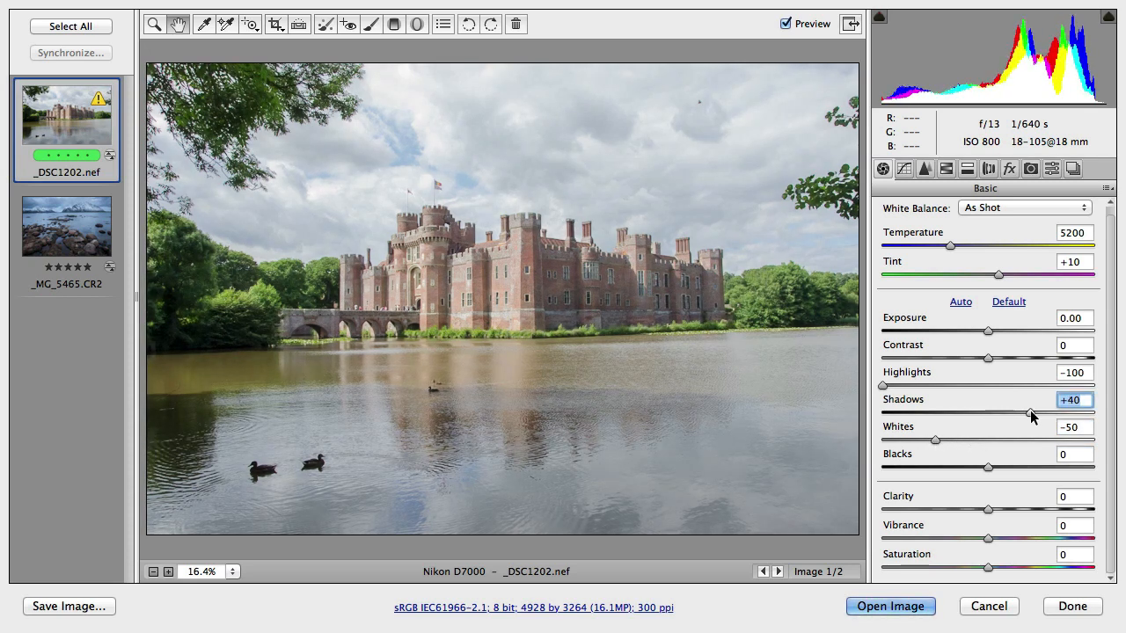
drag(1033, 413, 1018, 412)
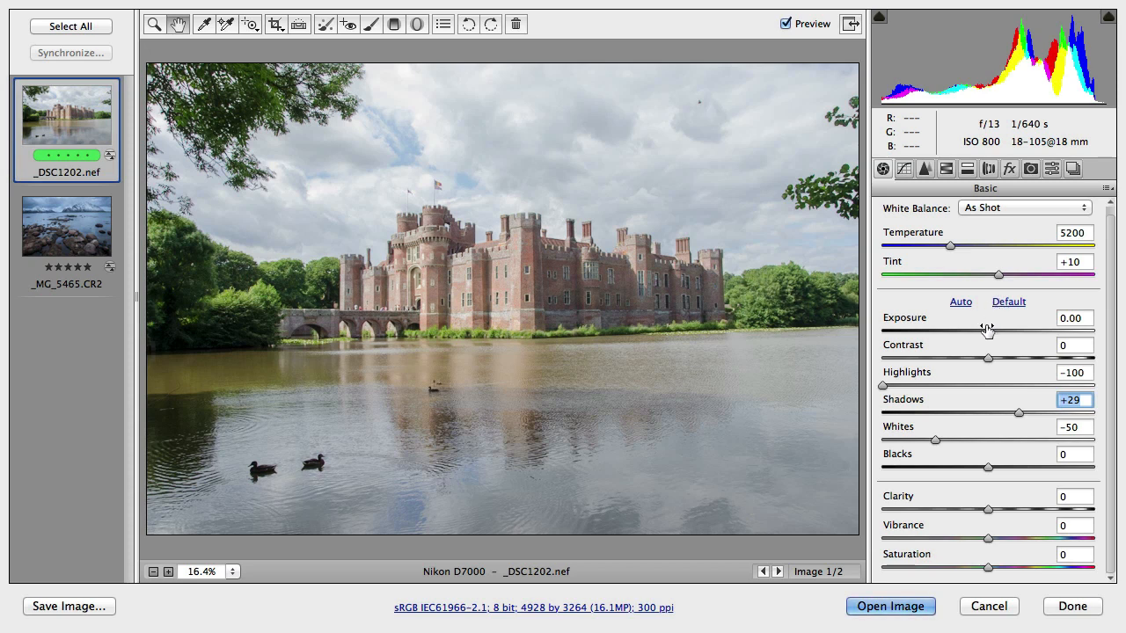
drag(988, 332, 981, 332)
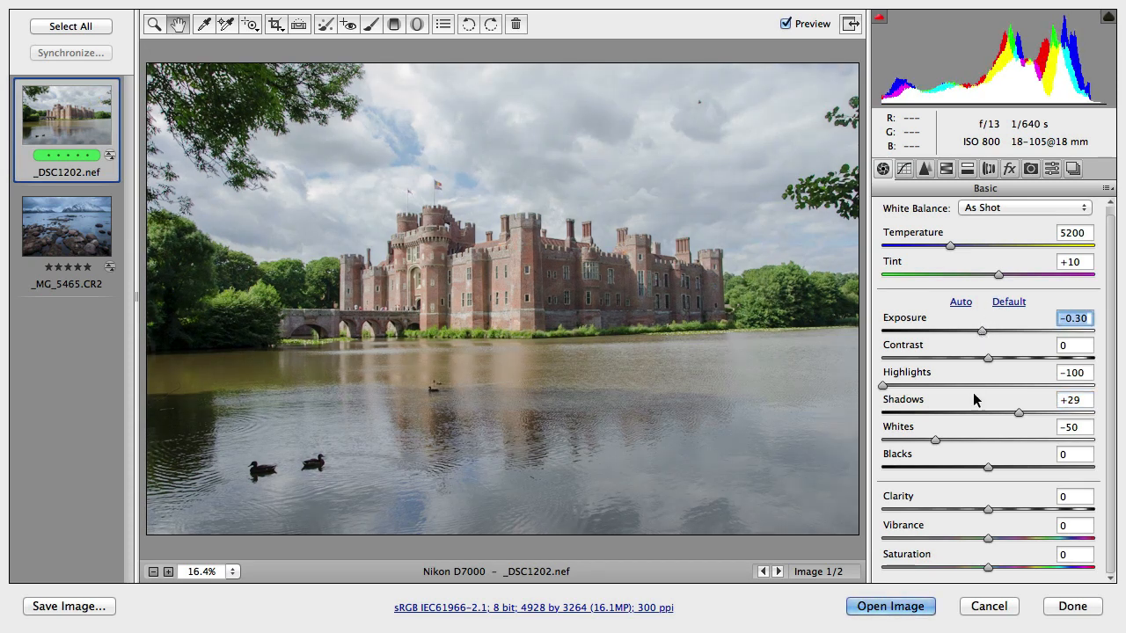
Add Clarity +44 and deepen Blacks to -8.
drag(988, 510, 997, 509)
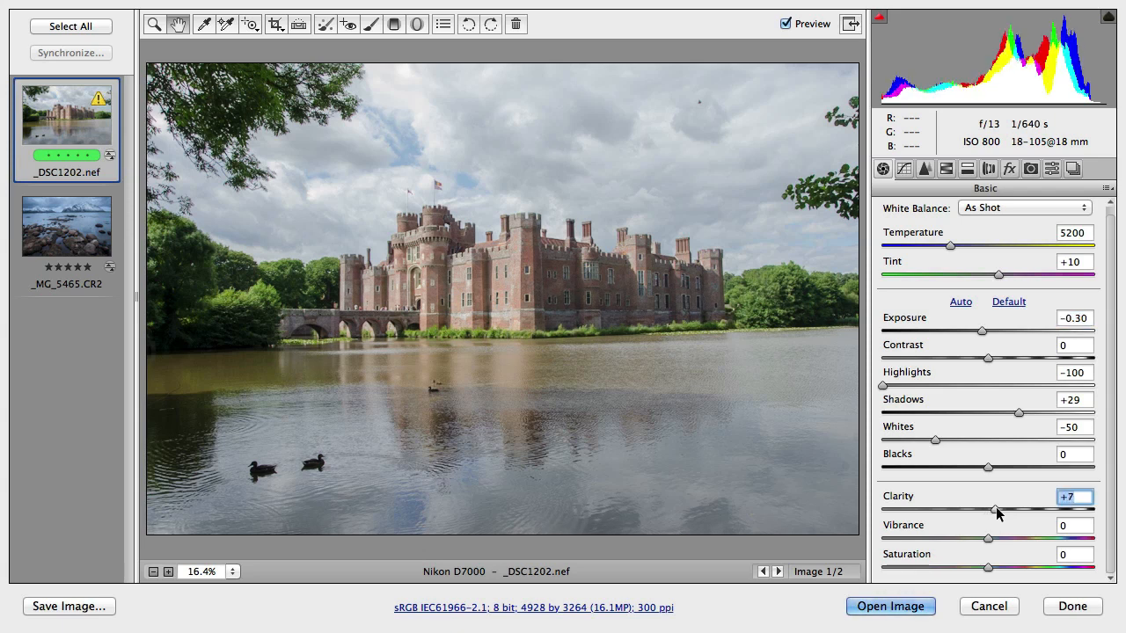
drag(996, 509, 1038, 509)
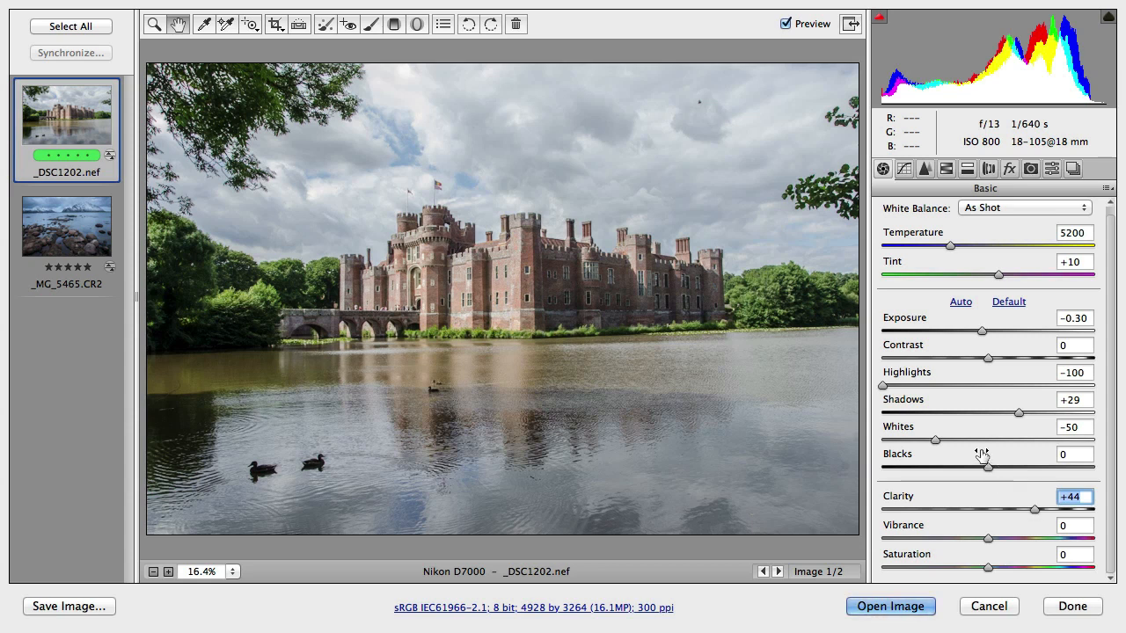
drag(987, 468, 979, 468)
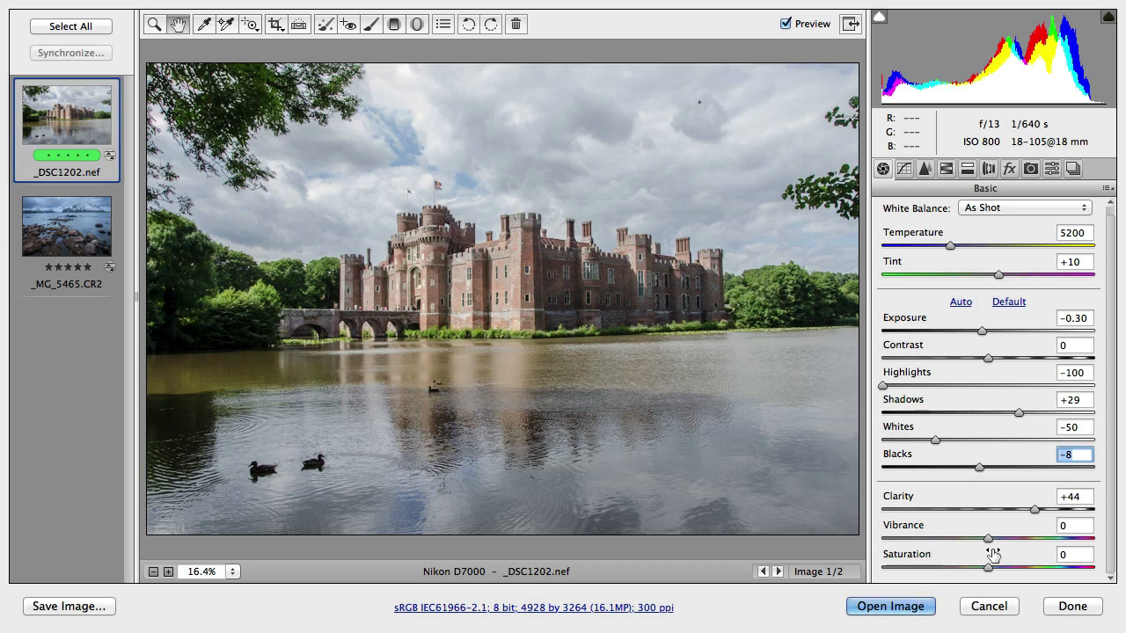
mouse_move(988, 543)
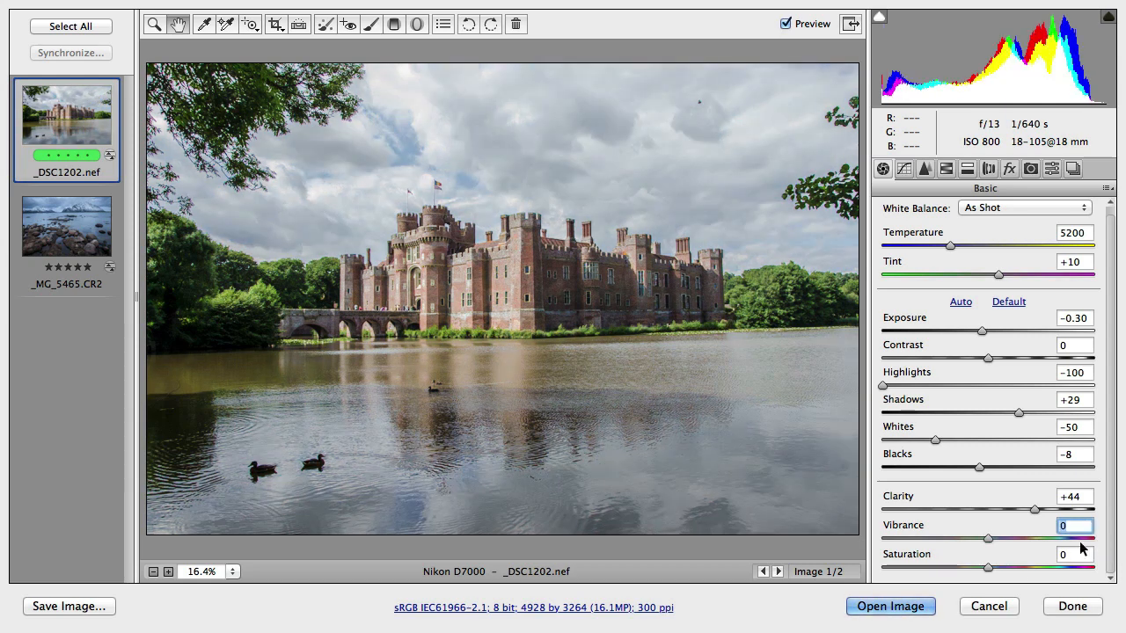
Preview Saturation at maximum, then set Vibrance to +70 and Saturation to +15.
drag(987, 568, 1100, 568)
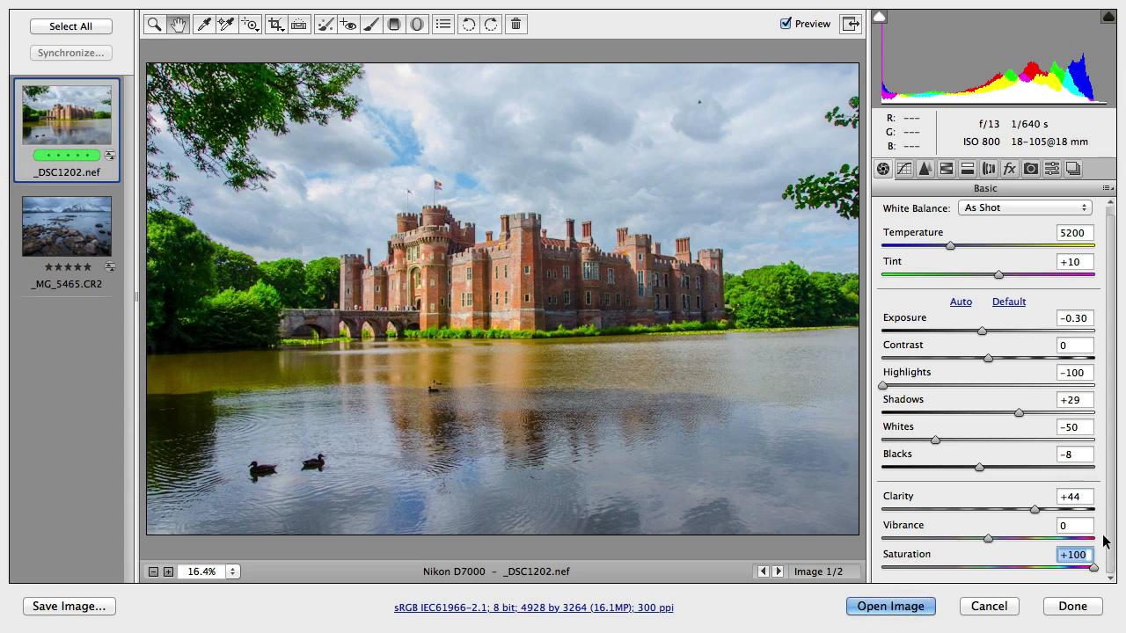
mouse_move(408, 272)
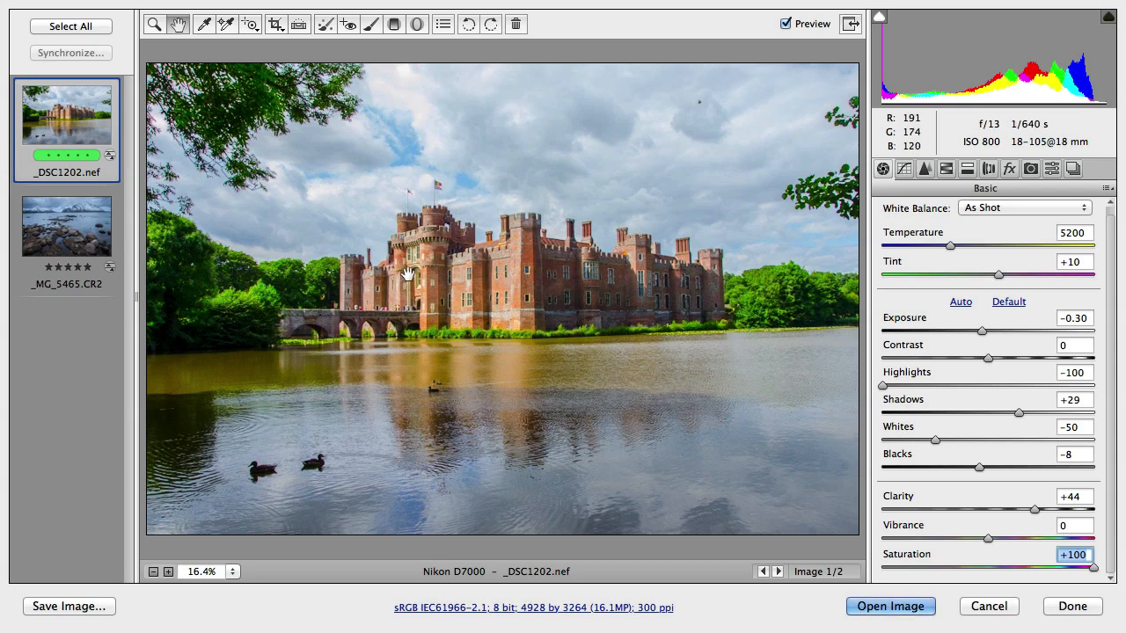
mouse_move(437, 270)
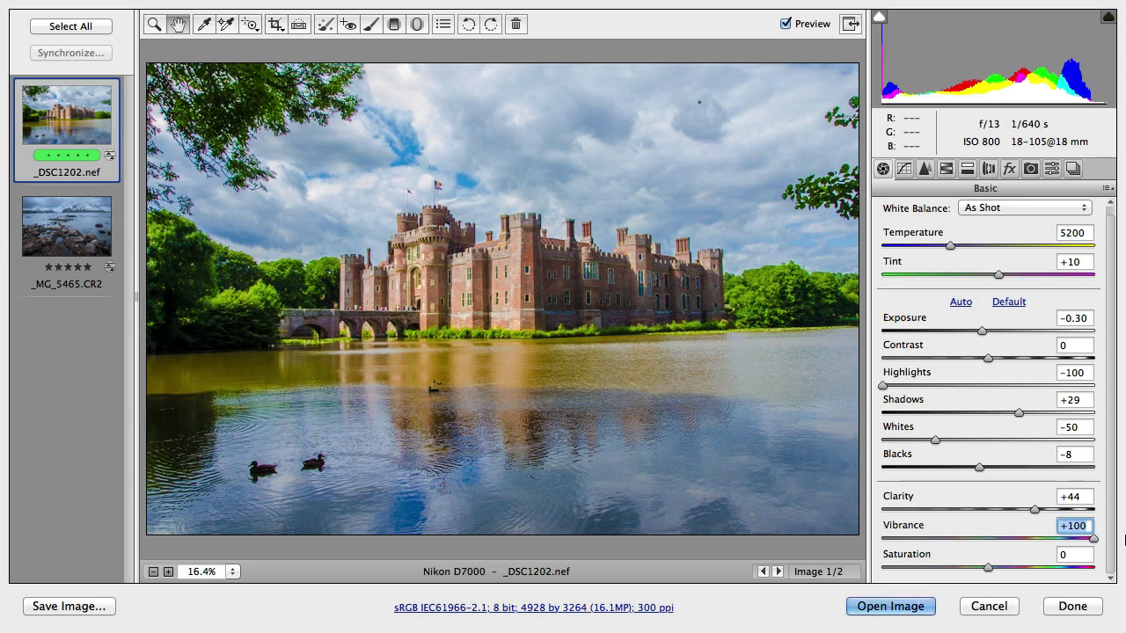
mouse_move(419, 142)
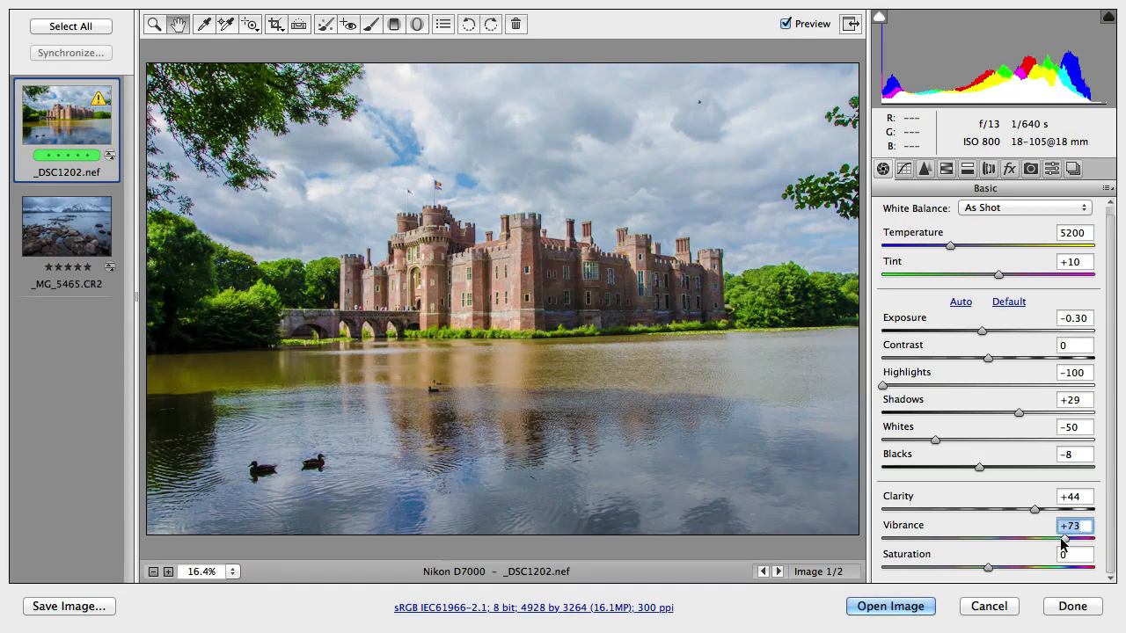
drag(1067, 537, 1062, 537)
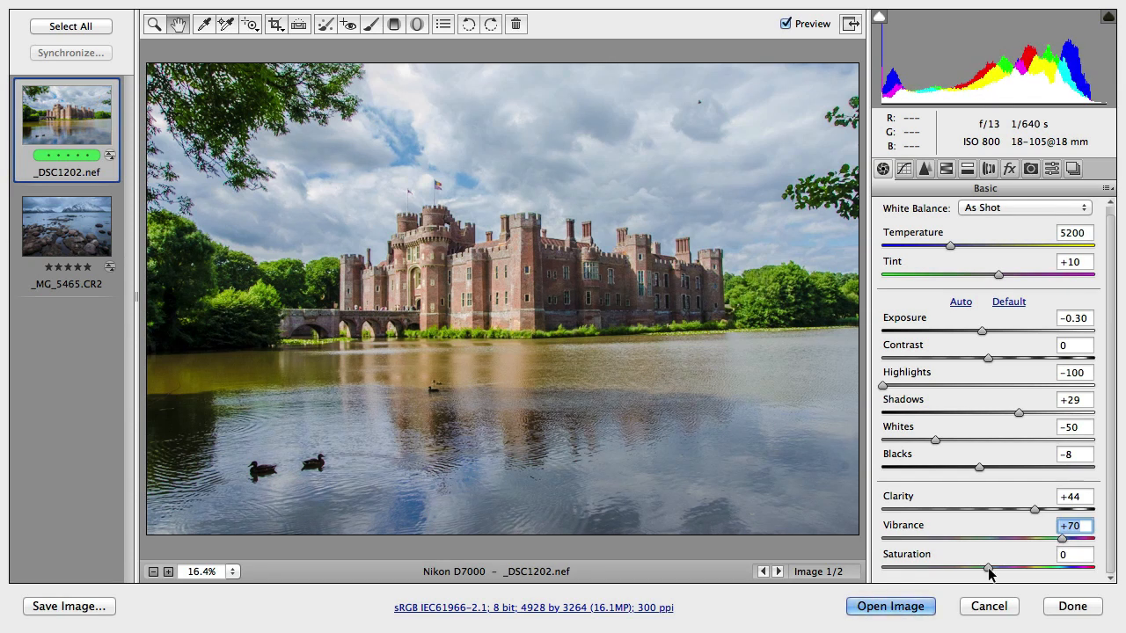
drag(987, 569, 999, 569)
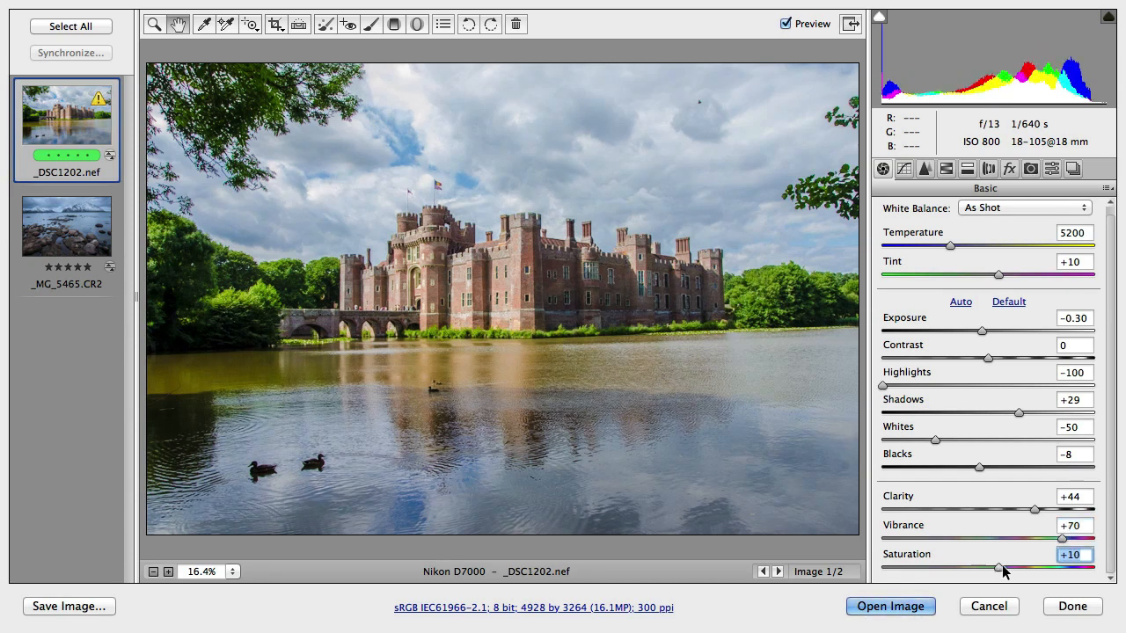
drag(998, 569, 1009, 569)
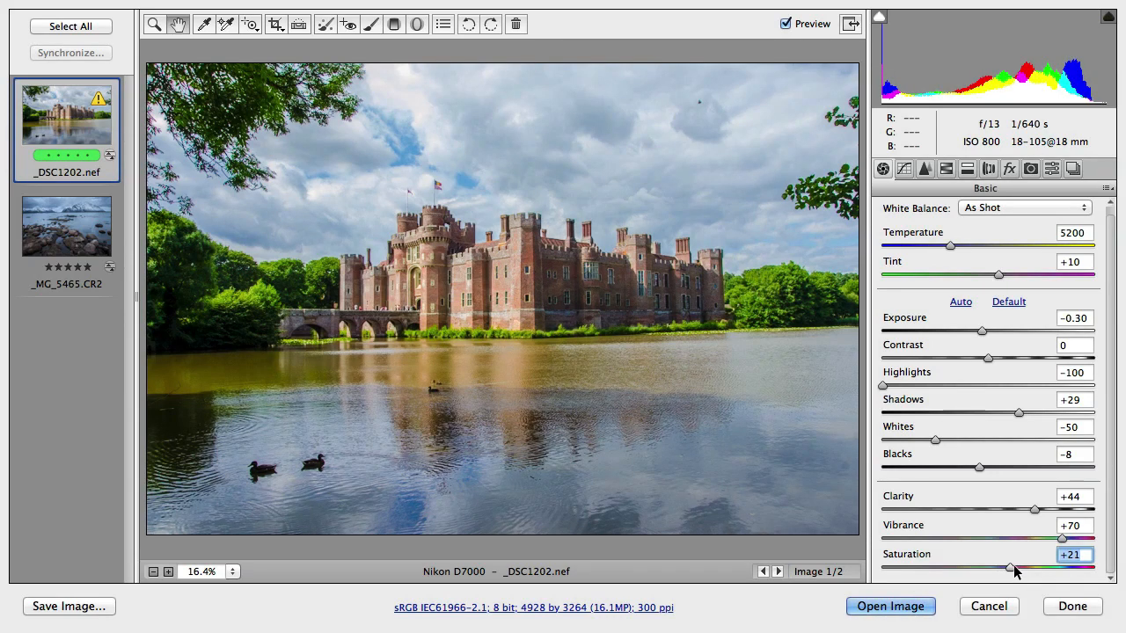
drag(1010, 569, 1003, 569)
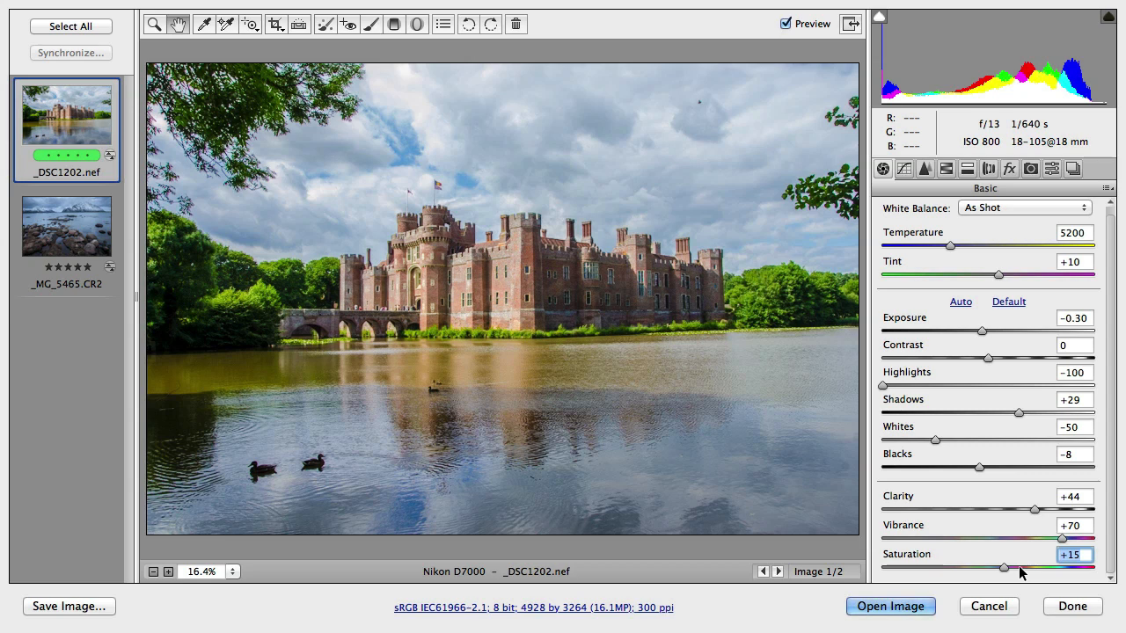
click(785, 23)
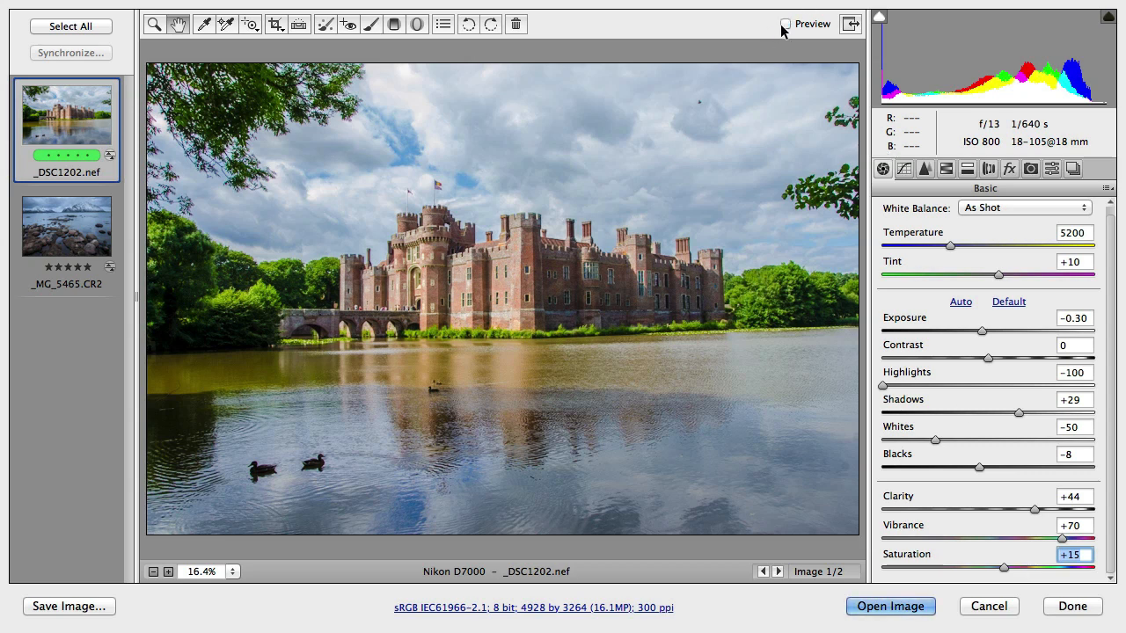
click(785, 23)
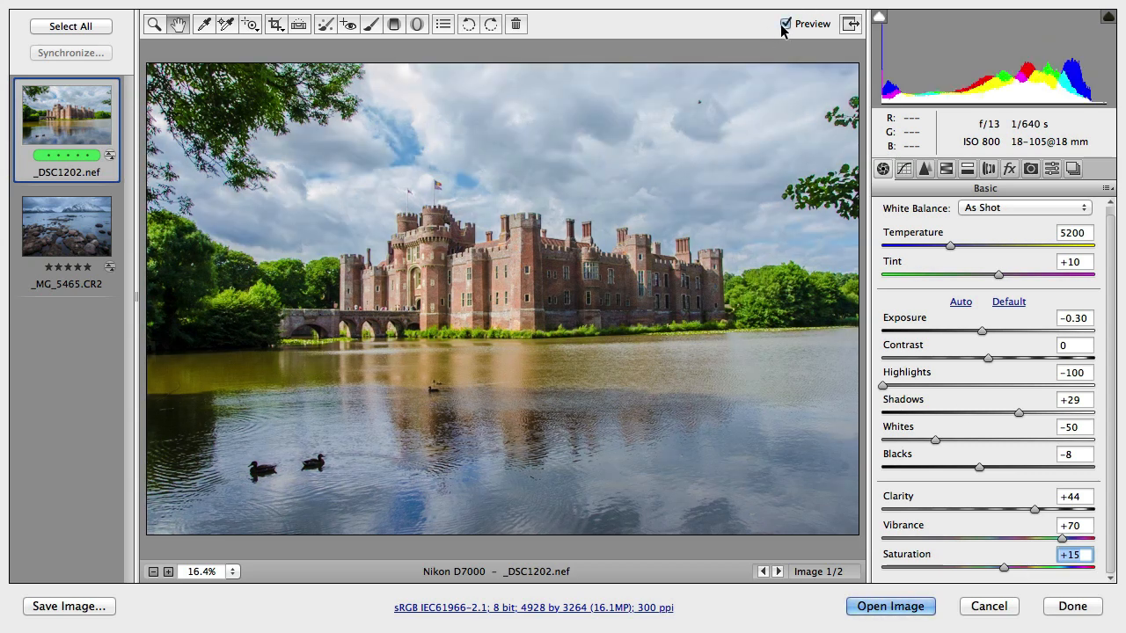
click(786, 24)
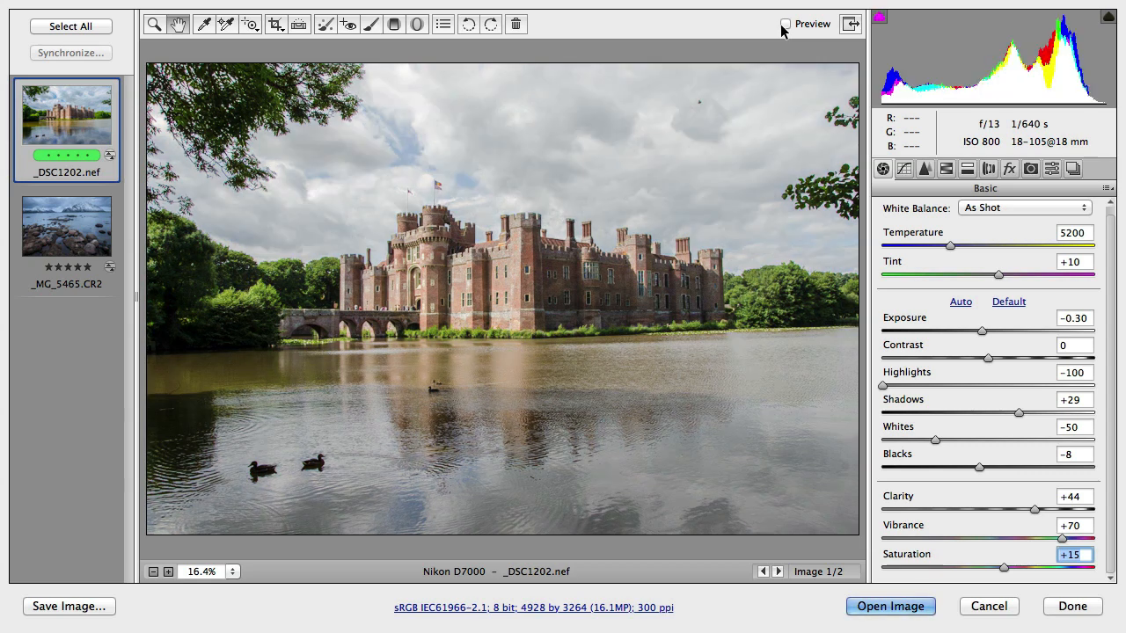
click(785, 24)
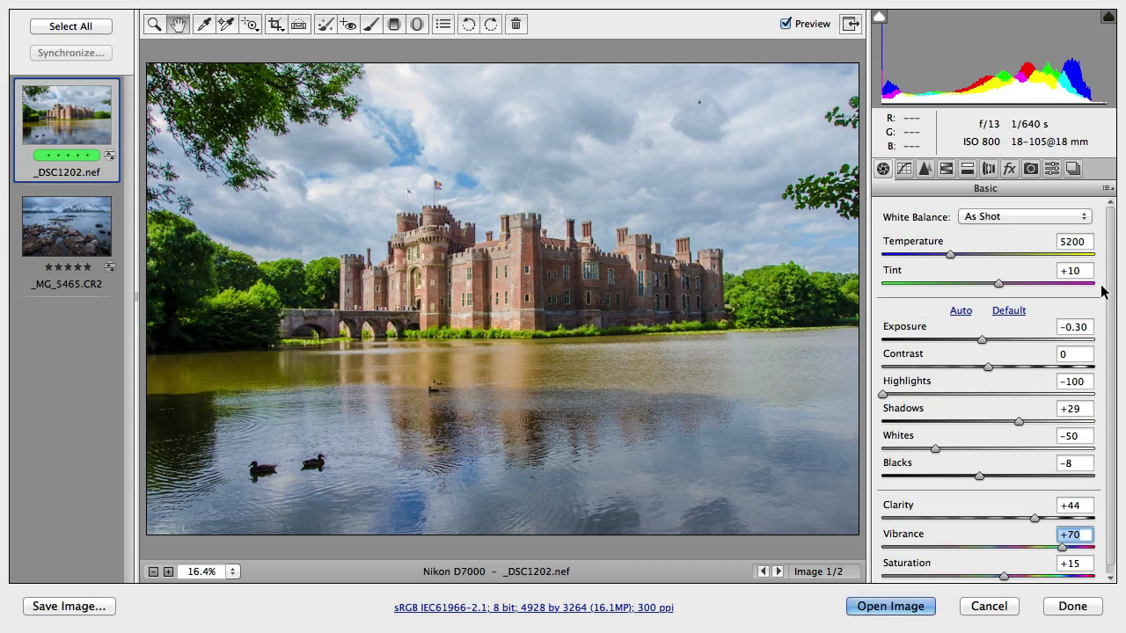
mouse_move(909, 192)
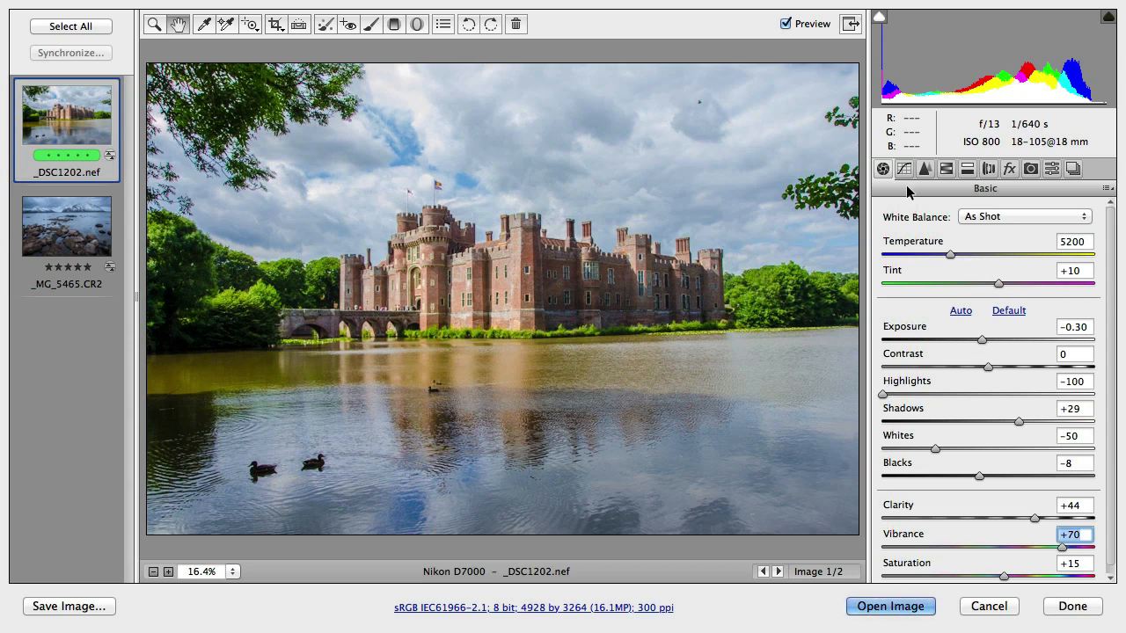
mouse_move(919, 209)
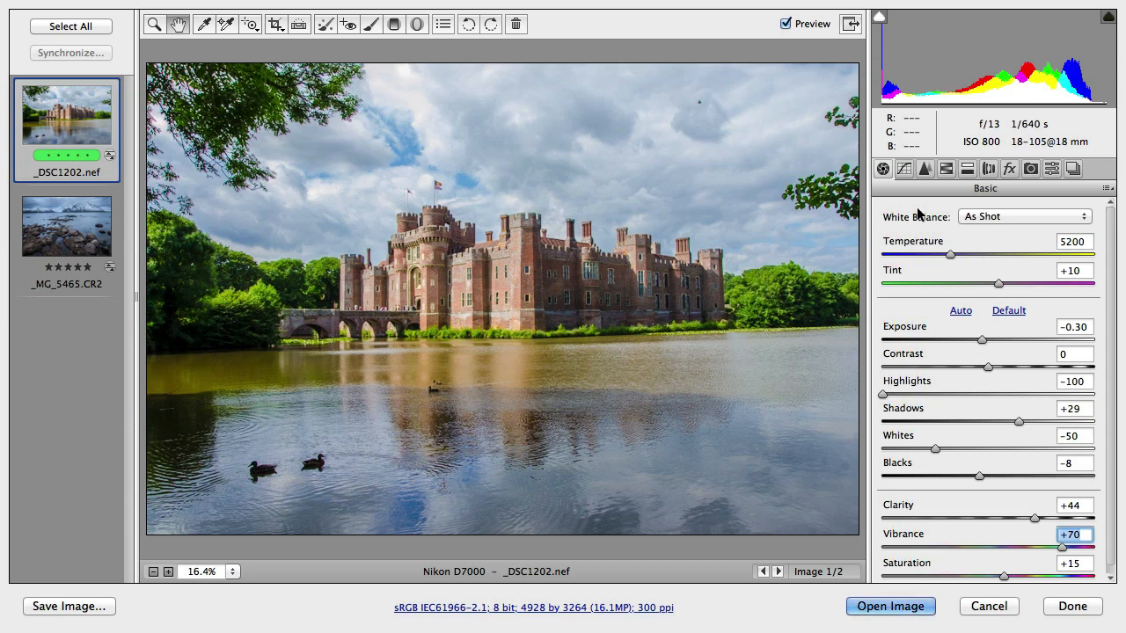
mouse_move(993, 217)
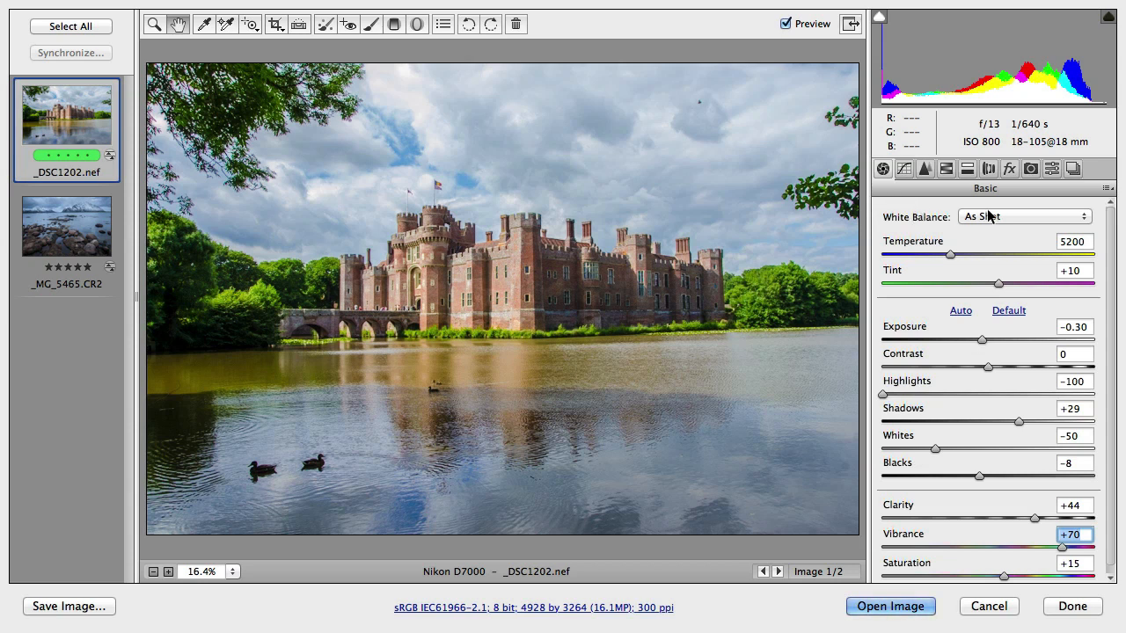
mouse_move(886, 213)
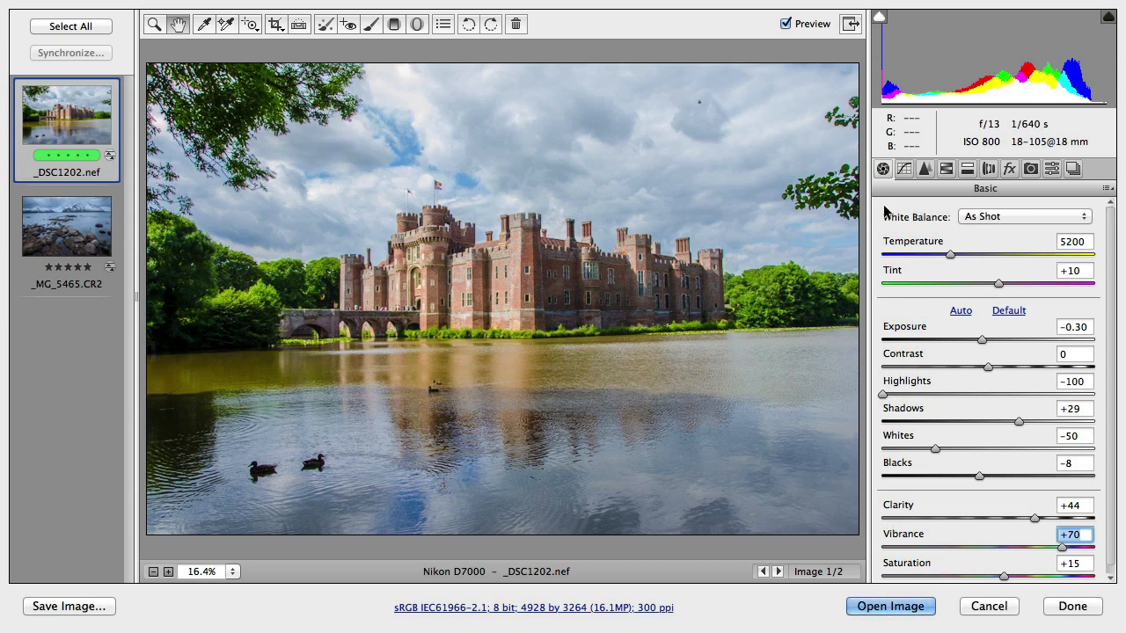